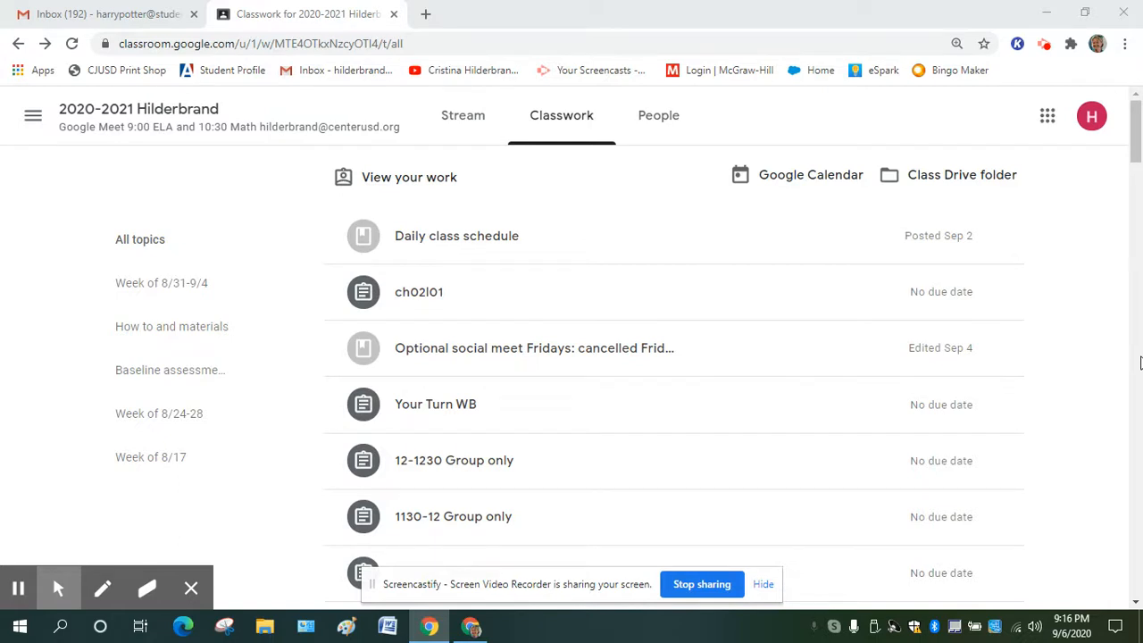
pyautogui.moveTo(1122, 366)
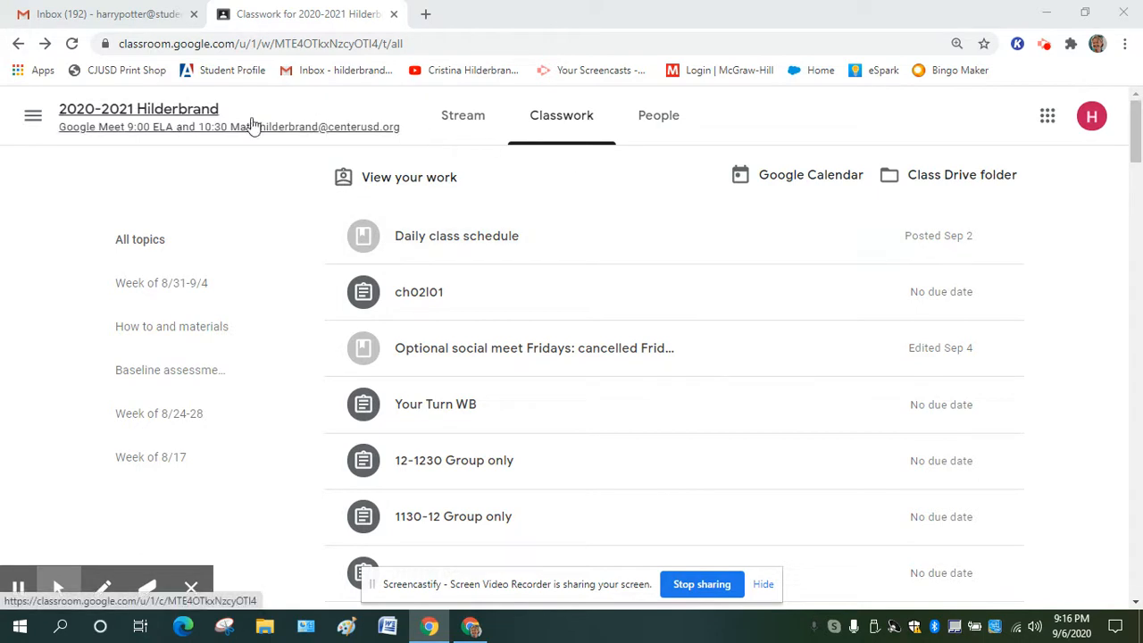
pyautogui.moveTo(561, 114)
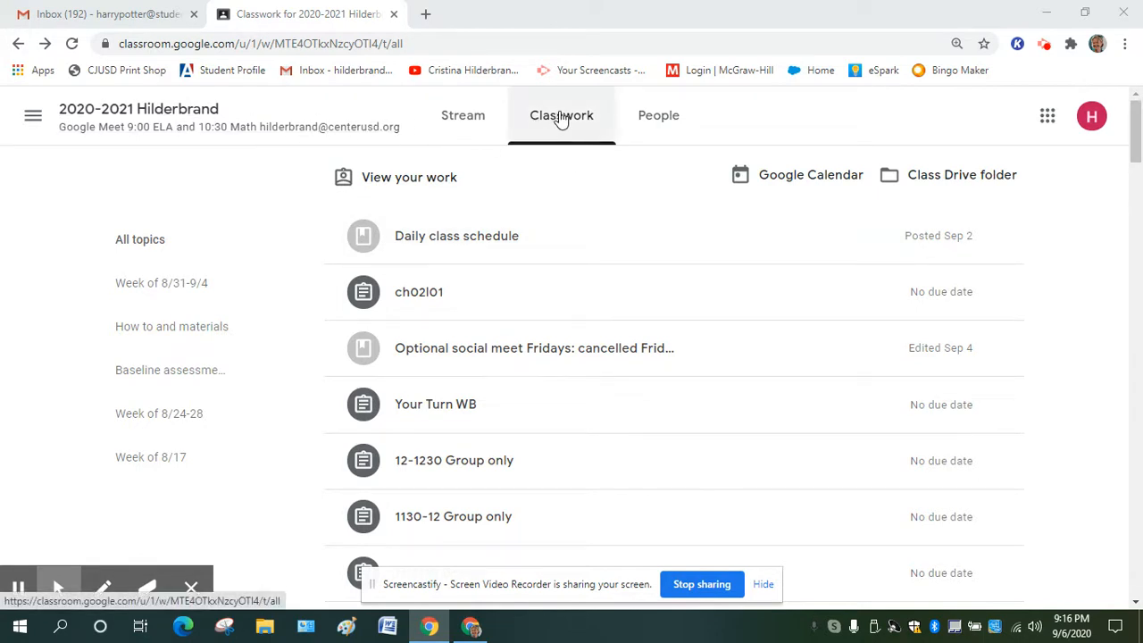
# Step: Scroll the Classwork page down to the Thursday math independent work assignment
pyautogui.scroll(-3)
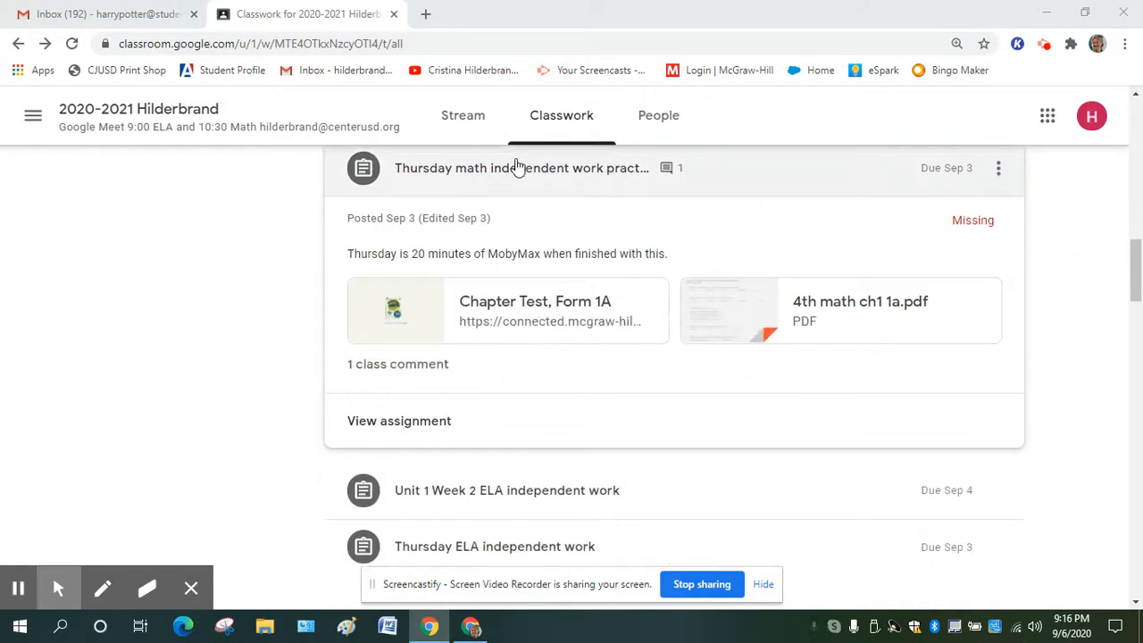
pyautogui.scroll(-3)
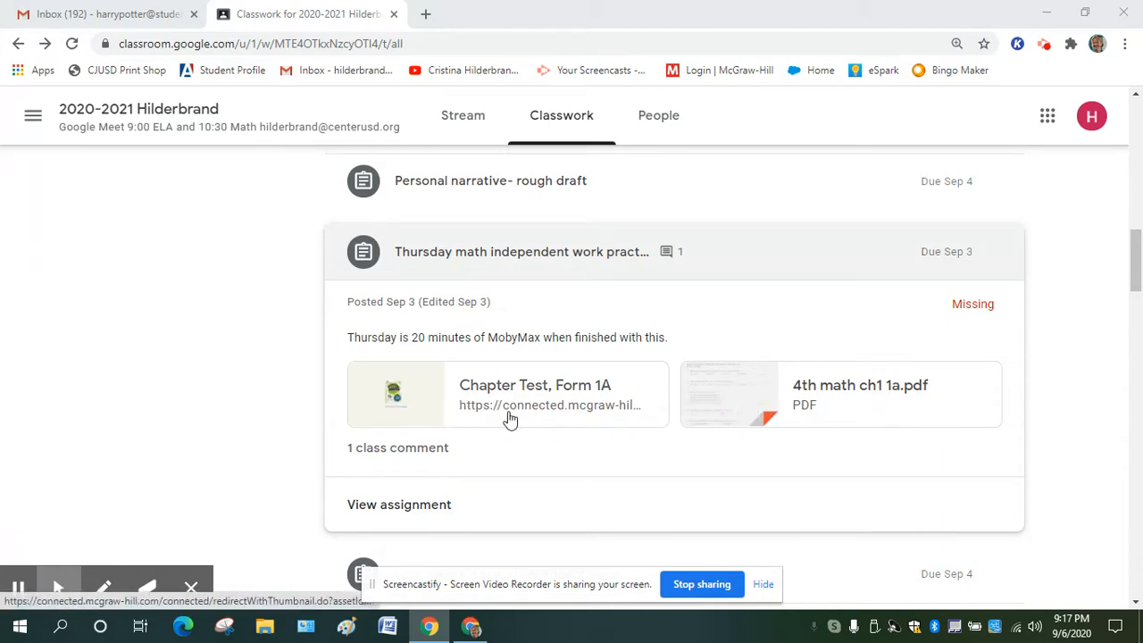
pyautogui.moveTo(414, 487)
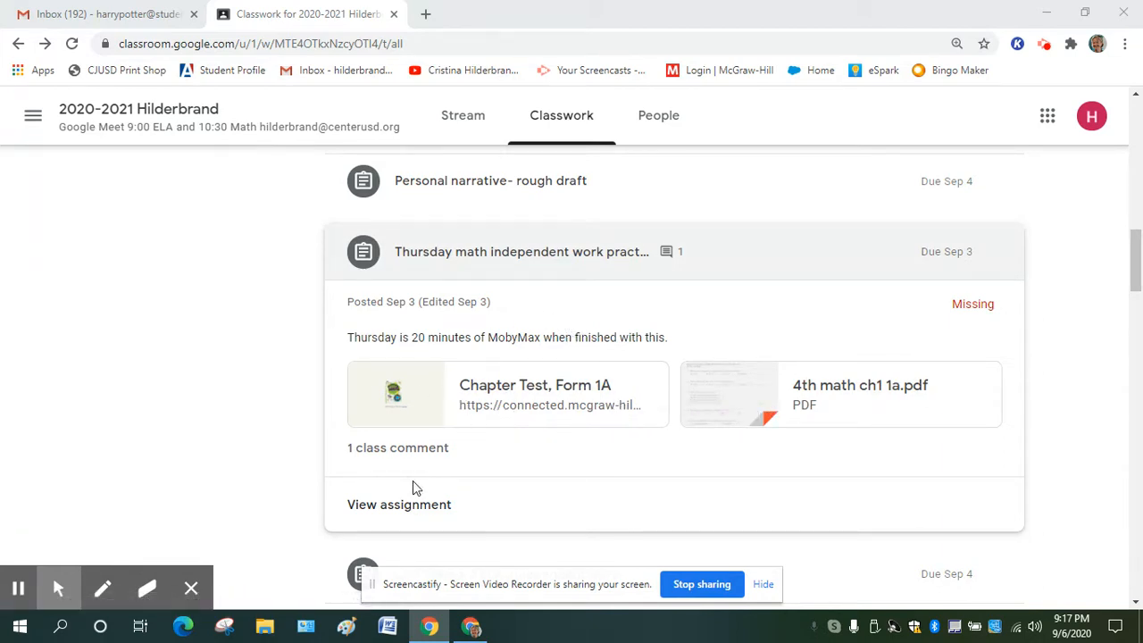
pyautogui.moveTo(400, 504)
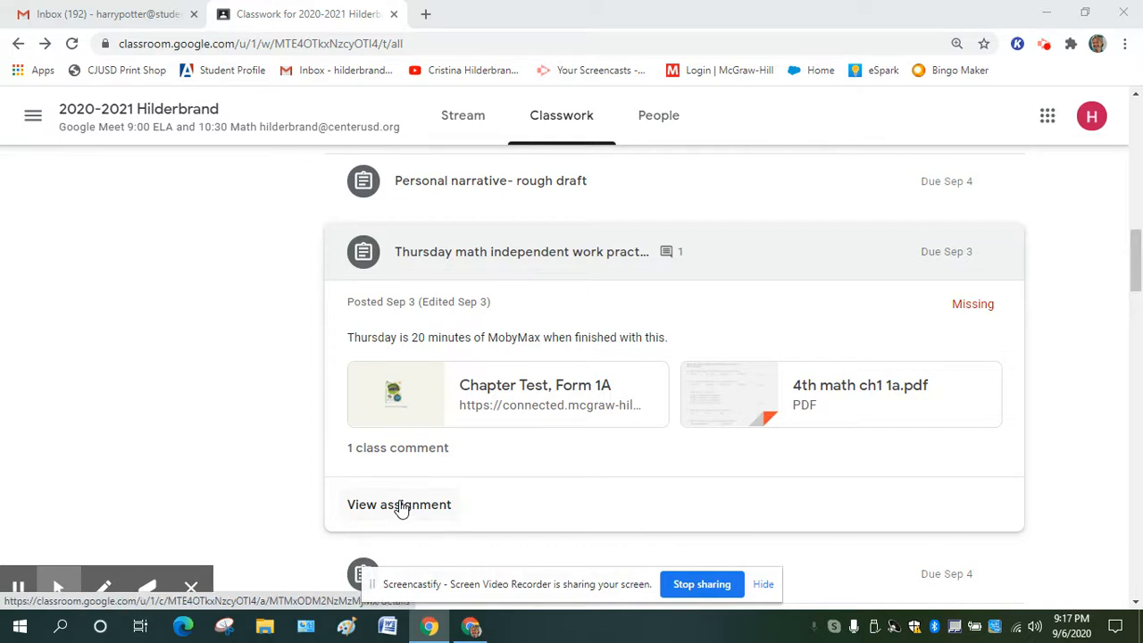
# Step: View the full assignment page for the Thursday math practice test, Form 1A
pyautogui.click(400, 504)
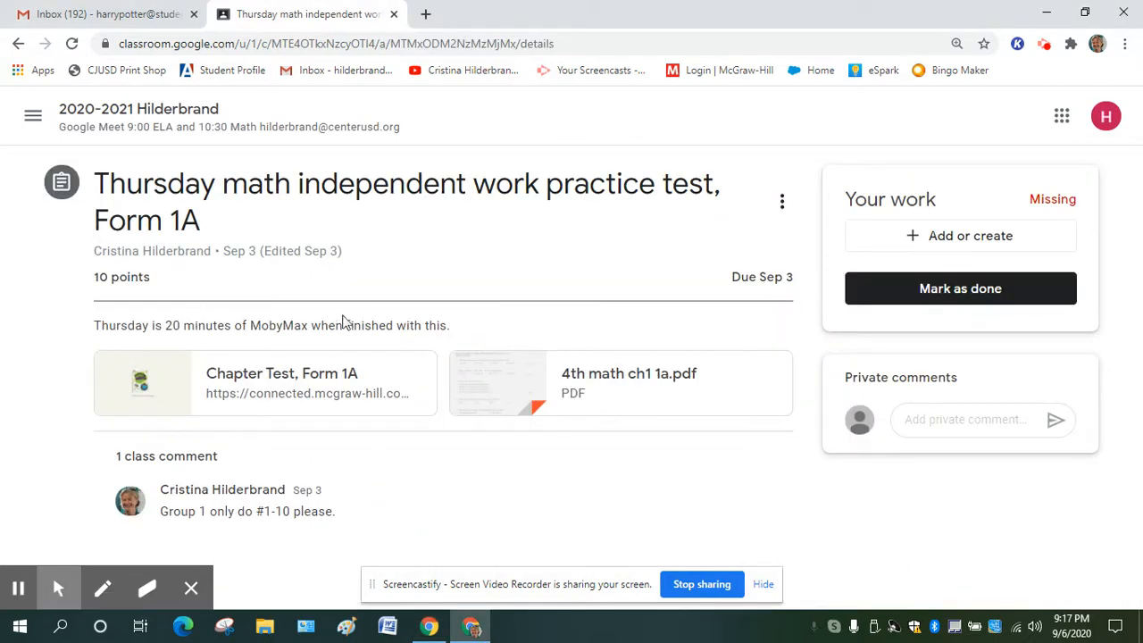
pyautogui.moveTo(422, 327)
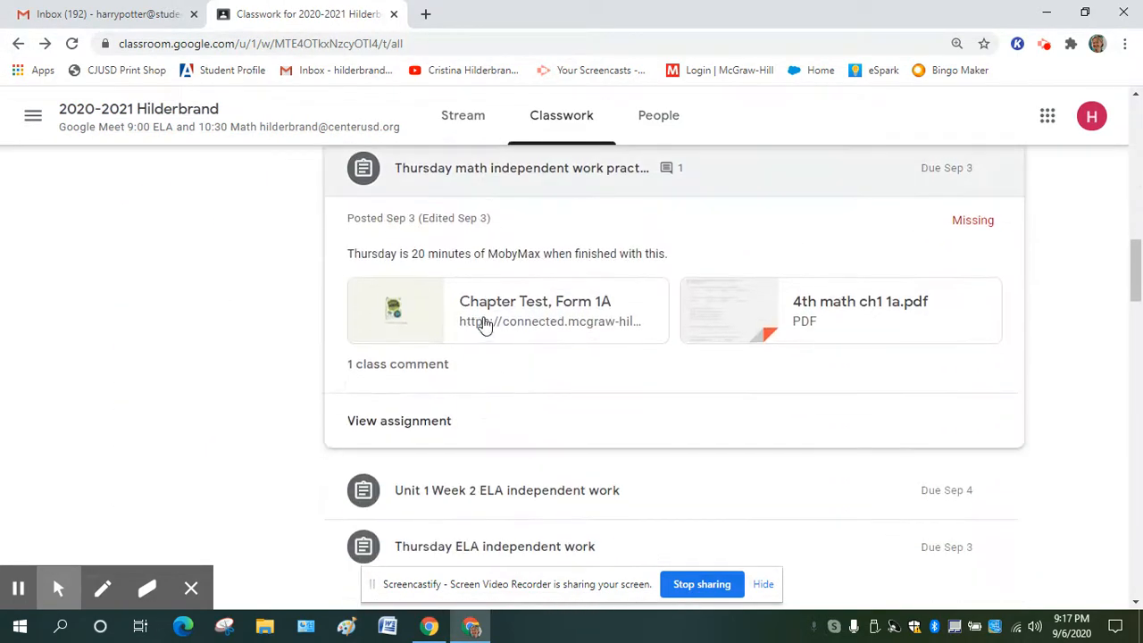
pyautogui.moveTo(855, 322)
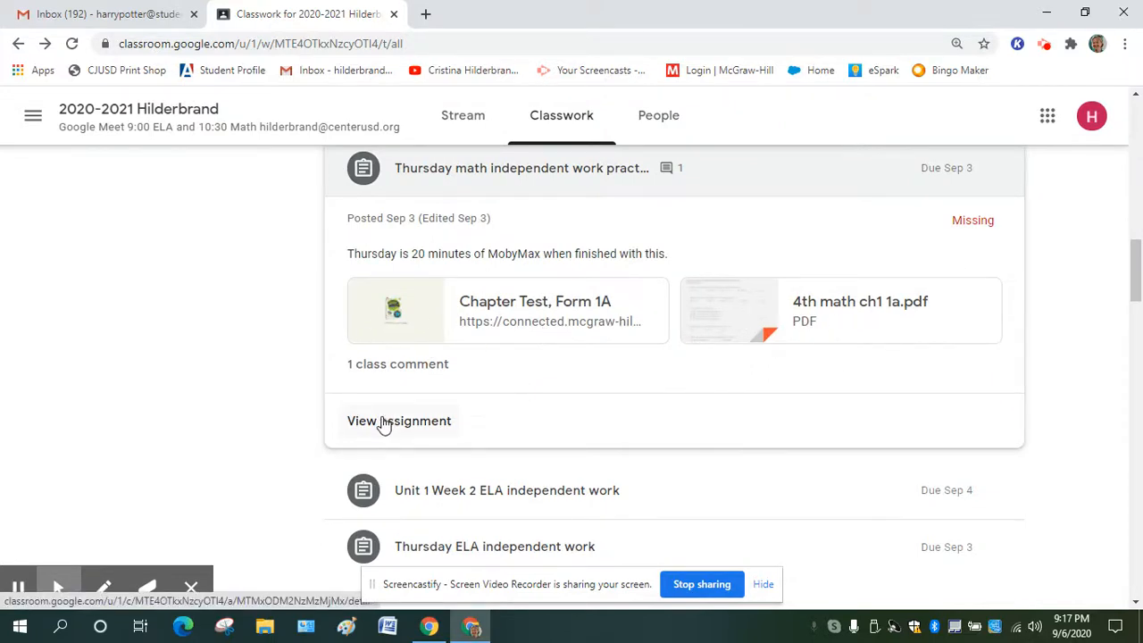
pyautogui.click(400, 421)
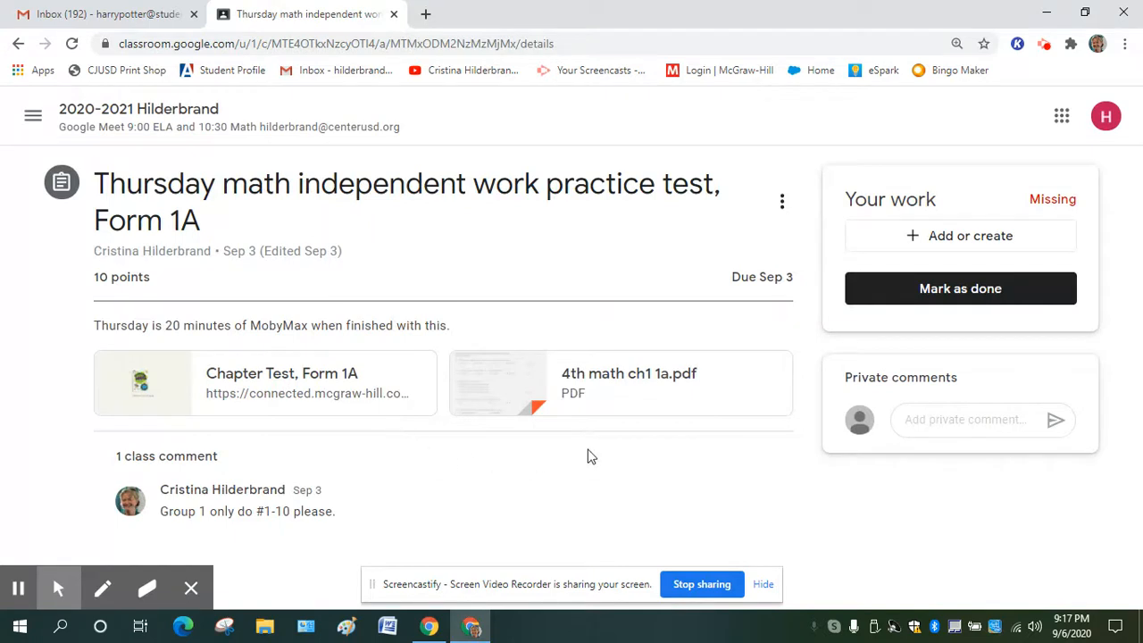
pyautogui.moveTo(474, 321)
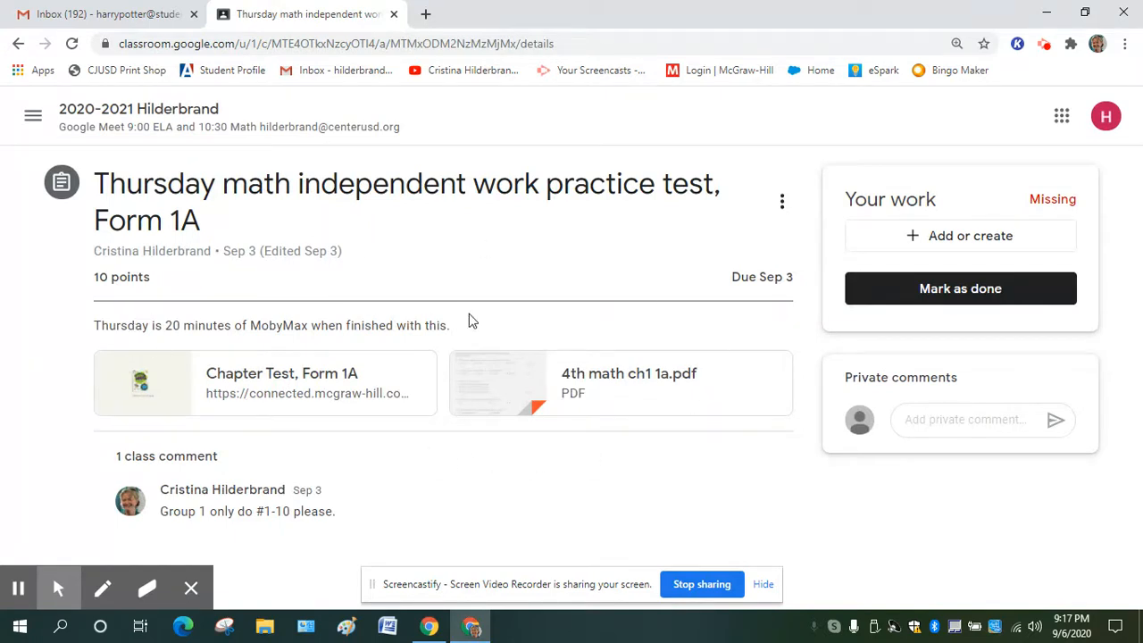
pyautogui.moveTo(461, 321)
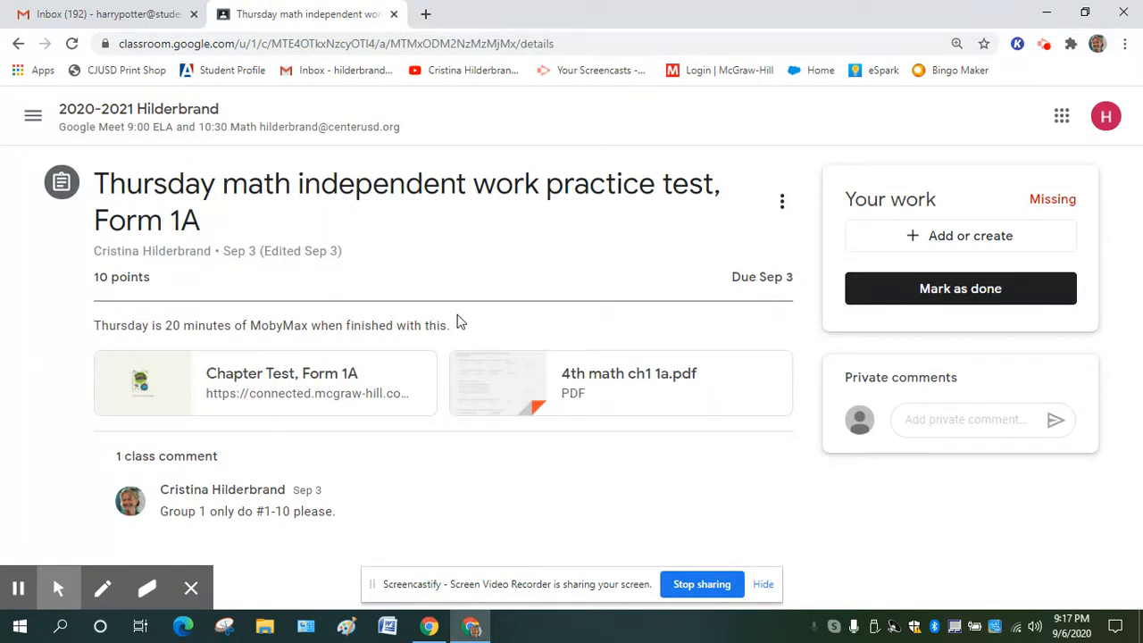
pyautogui.moveTo(509, 324)
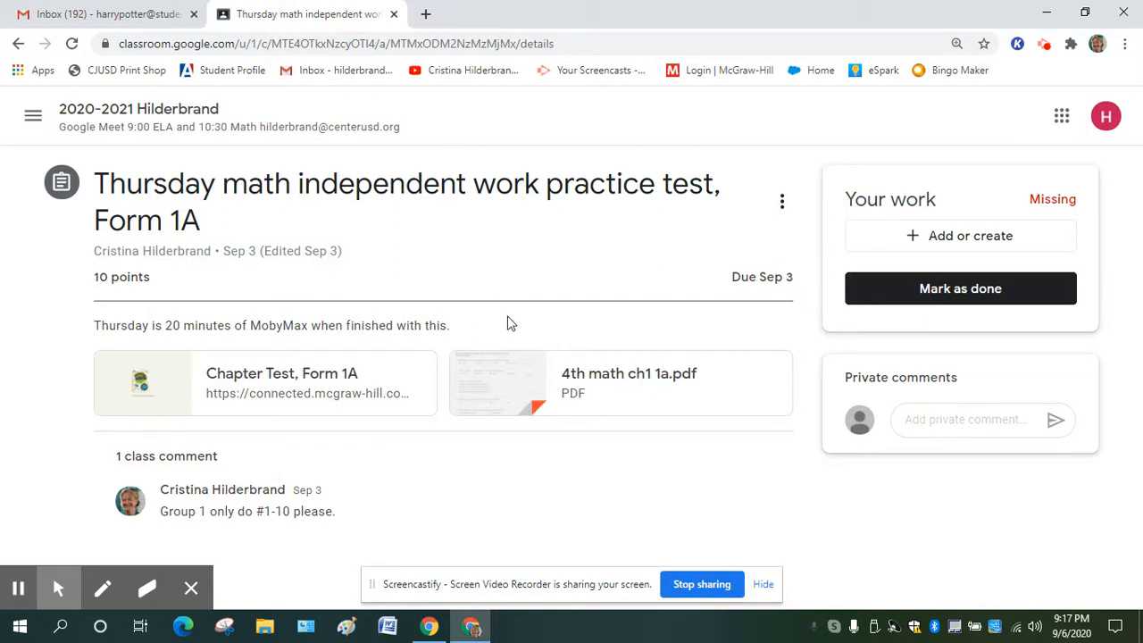
pyautogui.moveTo(451, 450)
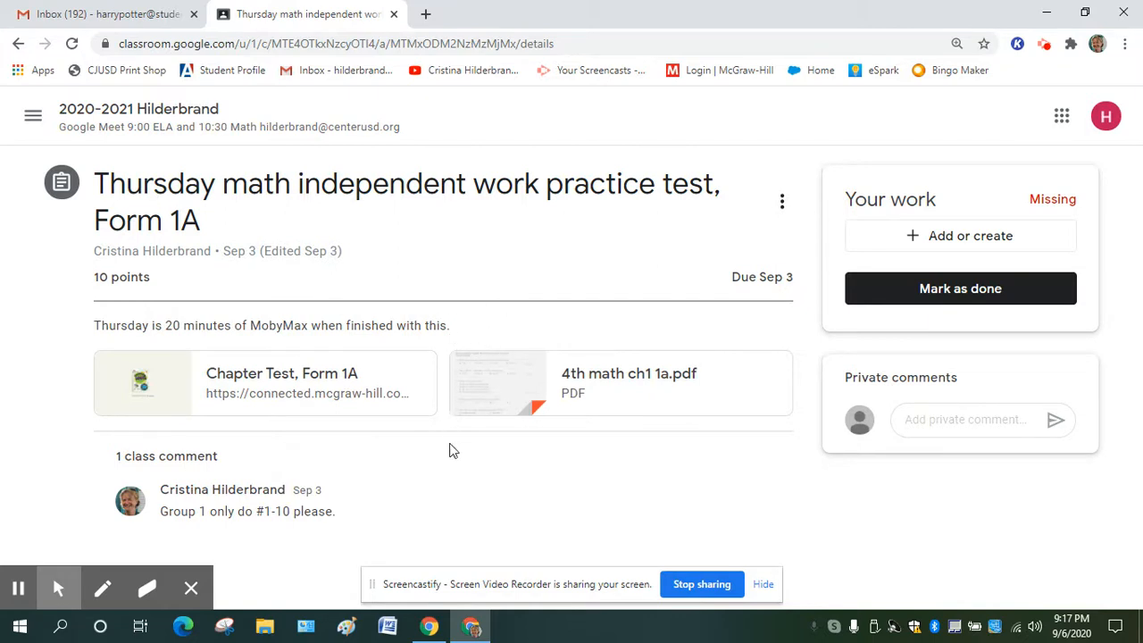
pyautogui.moveTo(518, 330)
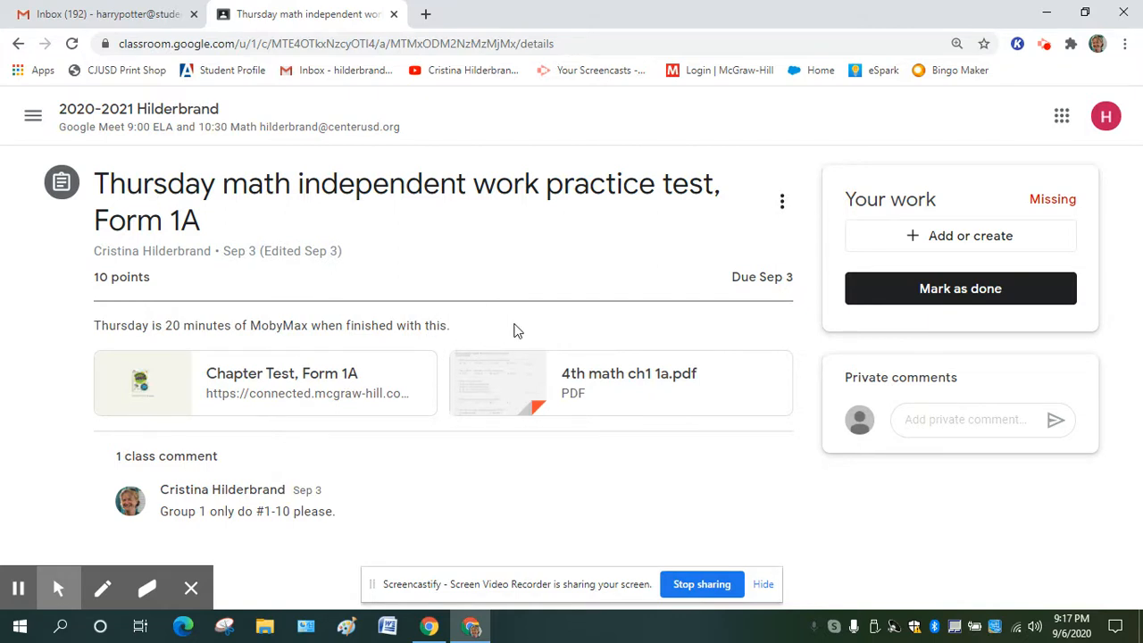
pyautogui.moveTo(604, 336)
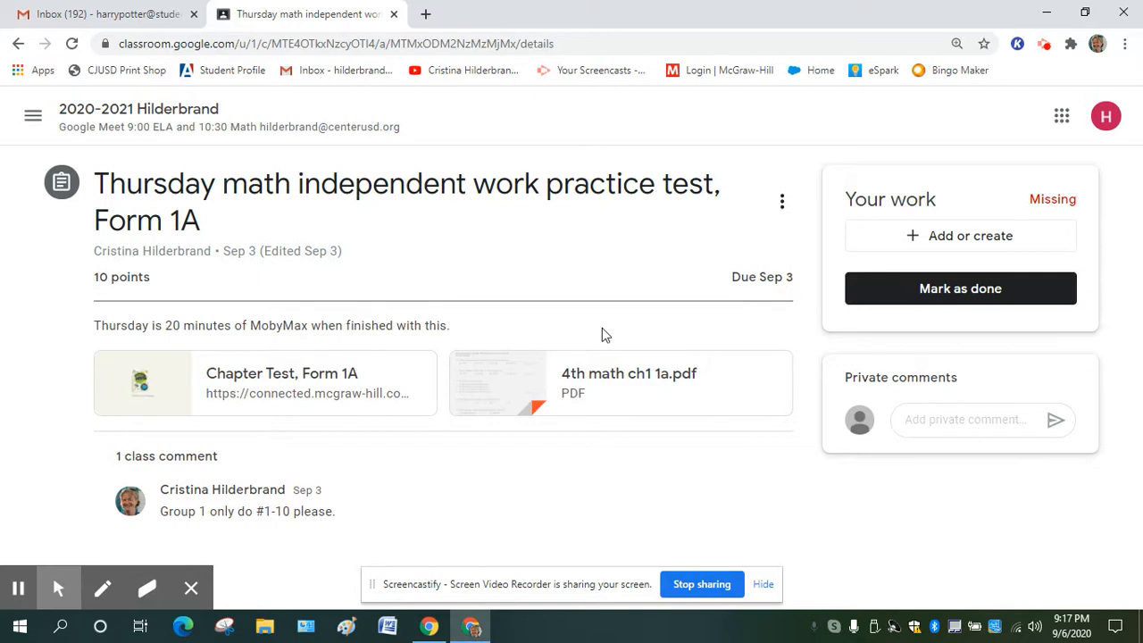
pyautogui.moveTo(1052, 198)
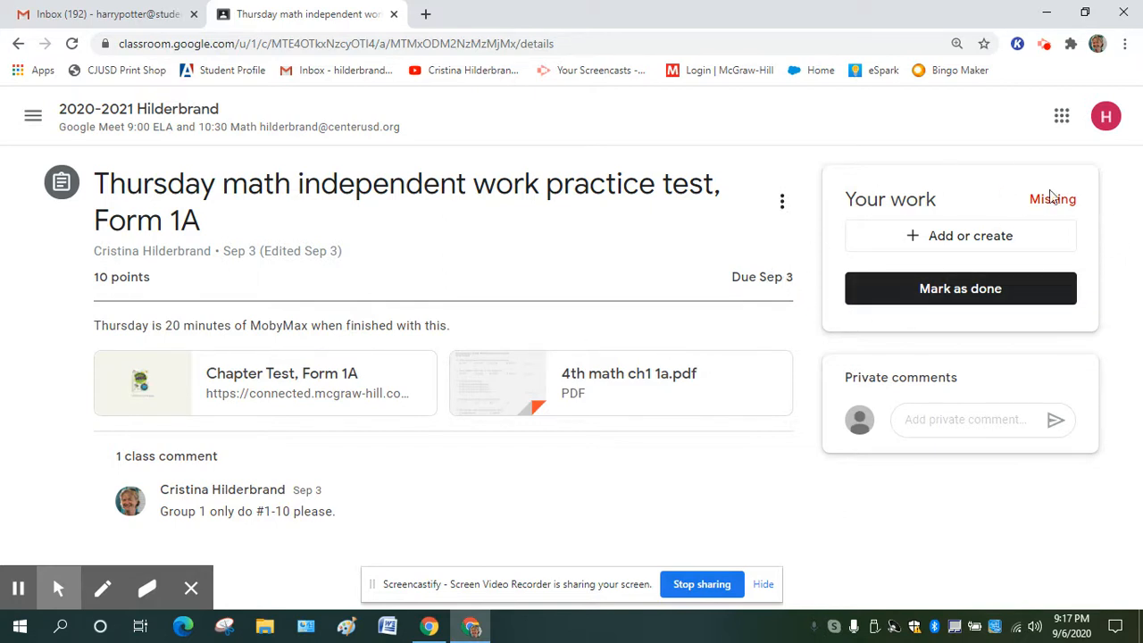
pyautogui.moveTo(801, 259)
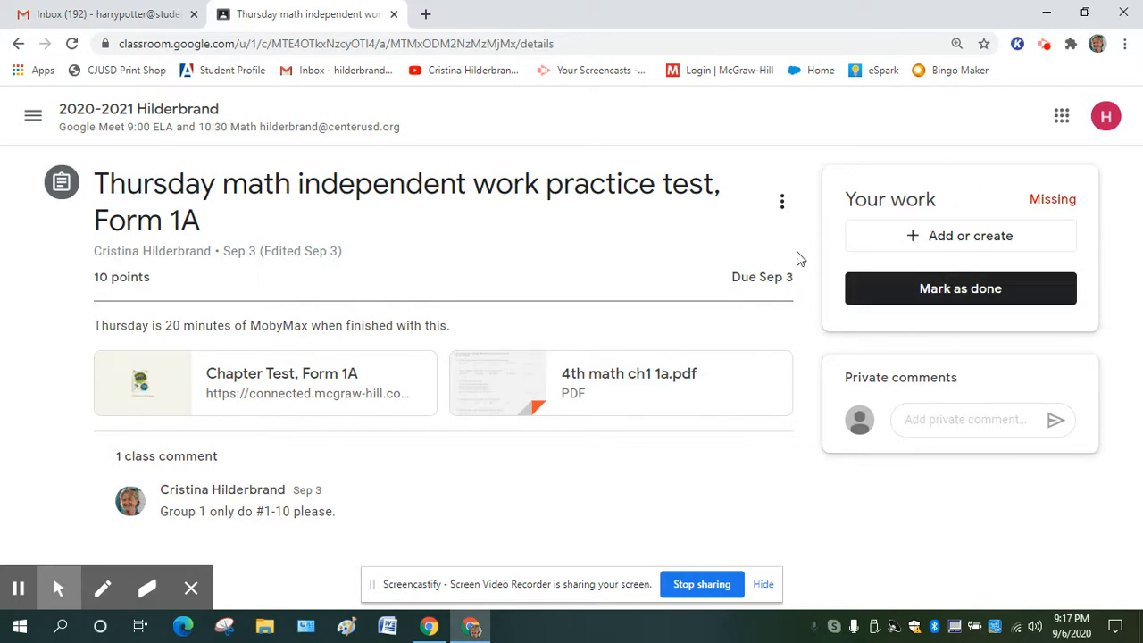
pyautogui.moveTo(950, 204)
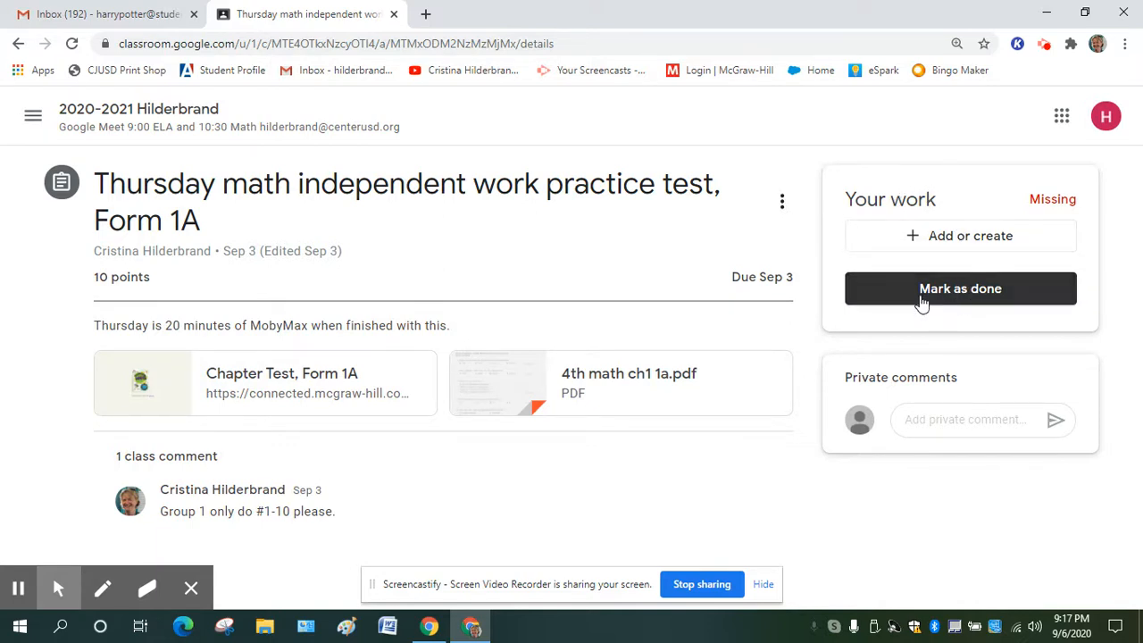
pyautogui.moveTo(704, 440)
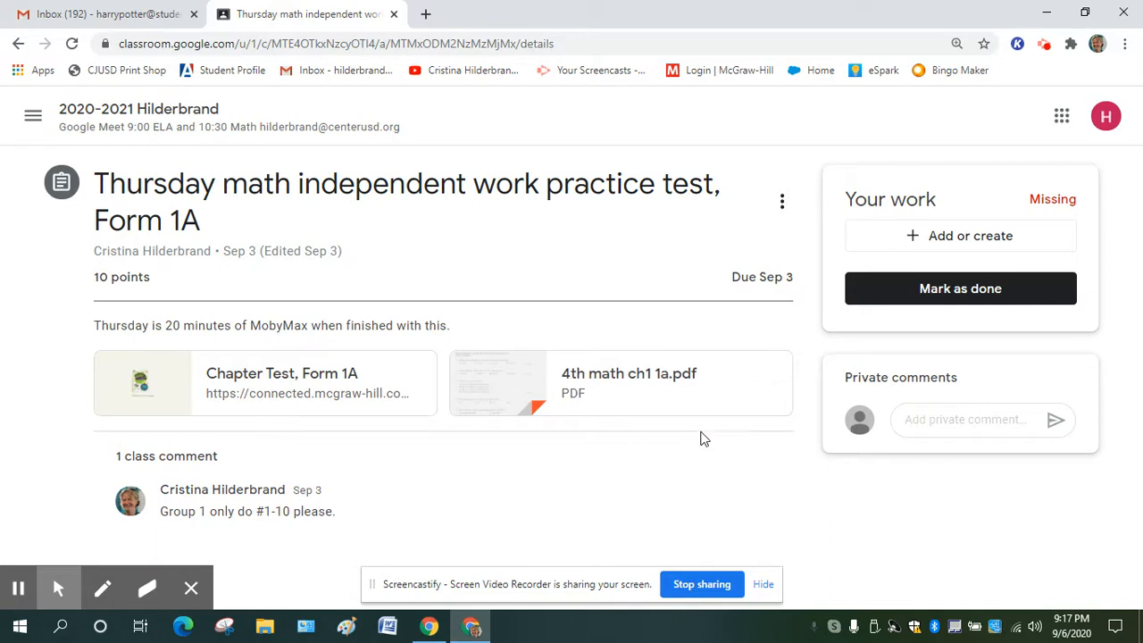
pyautogui.moveTo(703, 447)
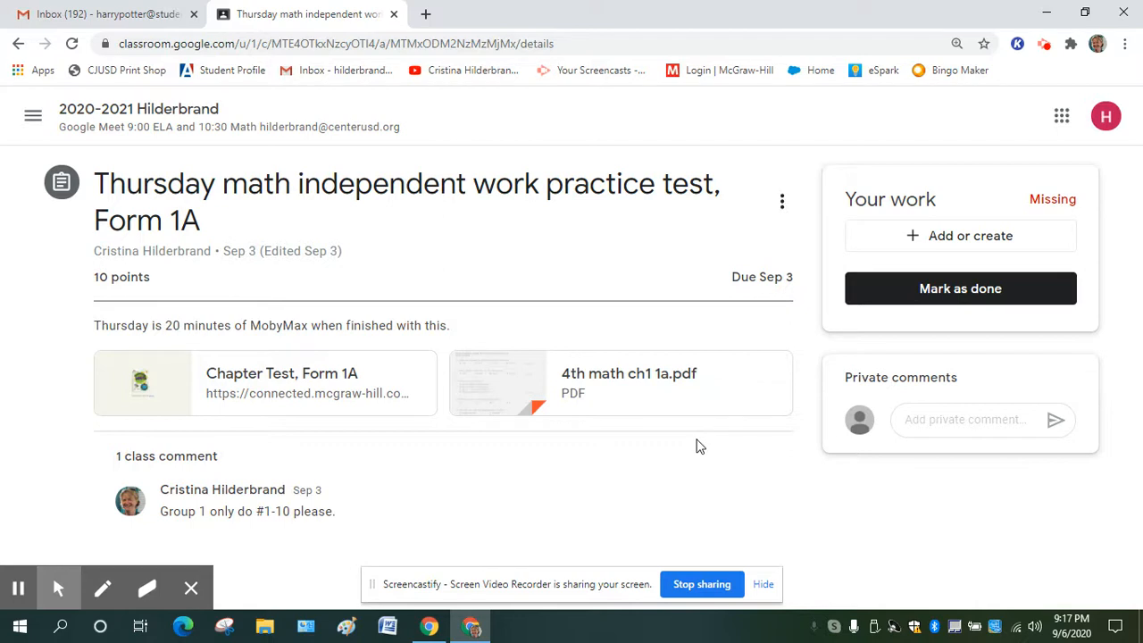
pyautogui.moveTo(507, 222)
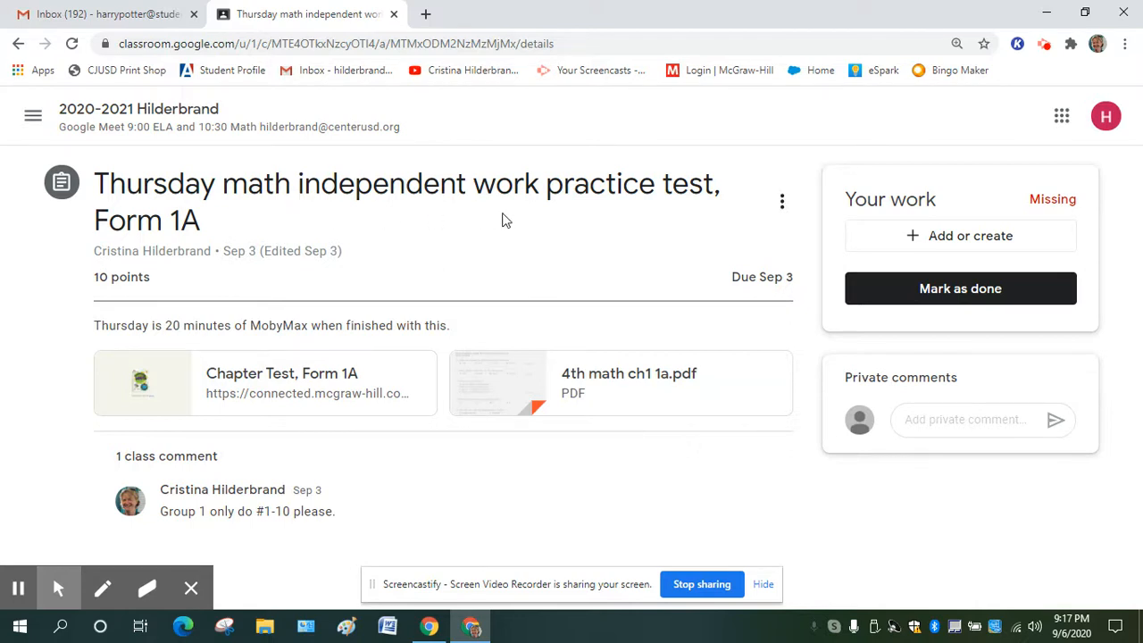
pyautogui.moveTo(682, 265)
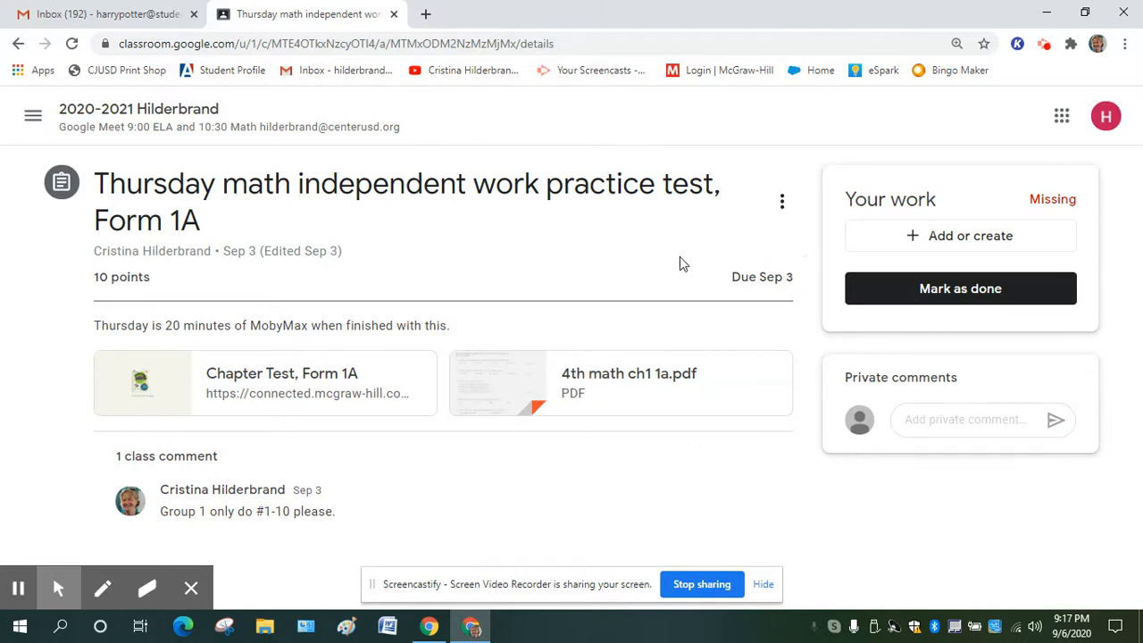
pyautogui.moveTo(588, 360)
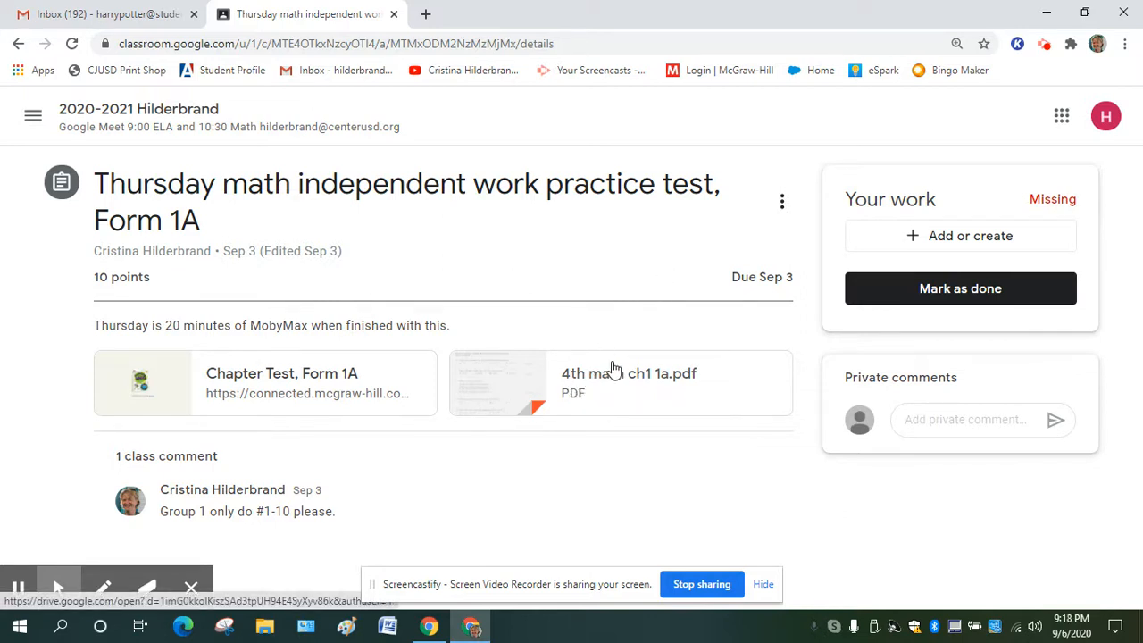
pyautogui.moveTo(670, 379)
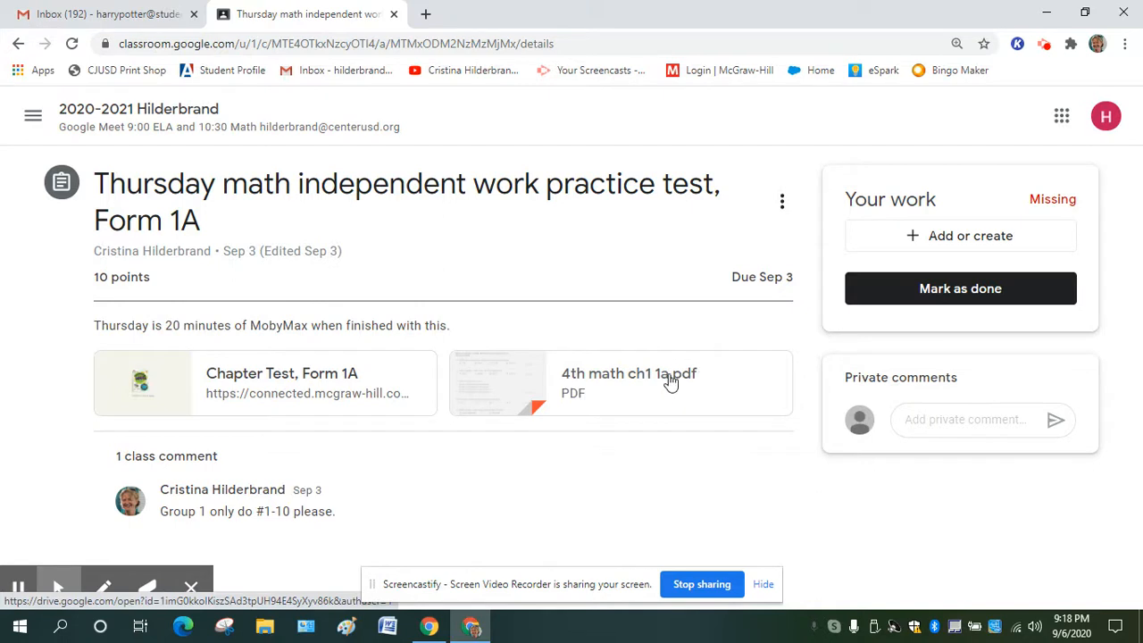
pyautogui.moveTo(549, 284)
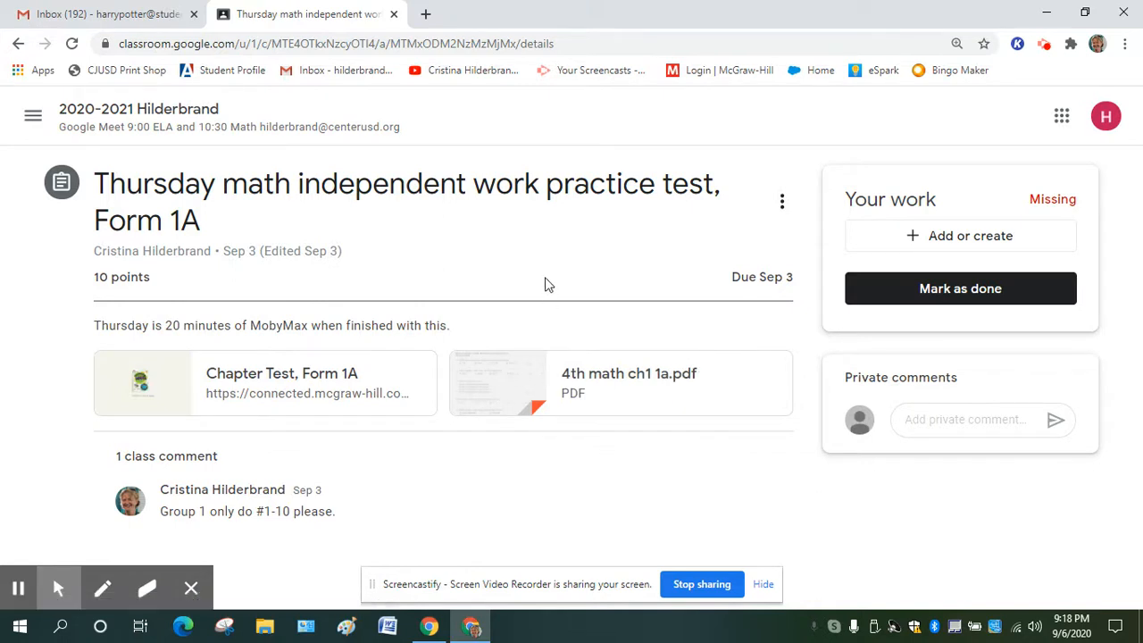
pyautogui.moveTo(511, 373)
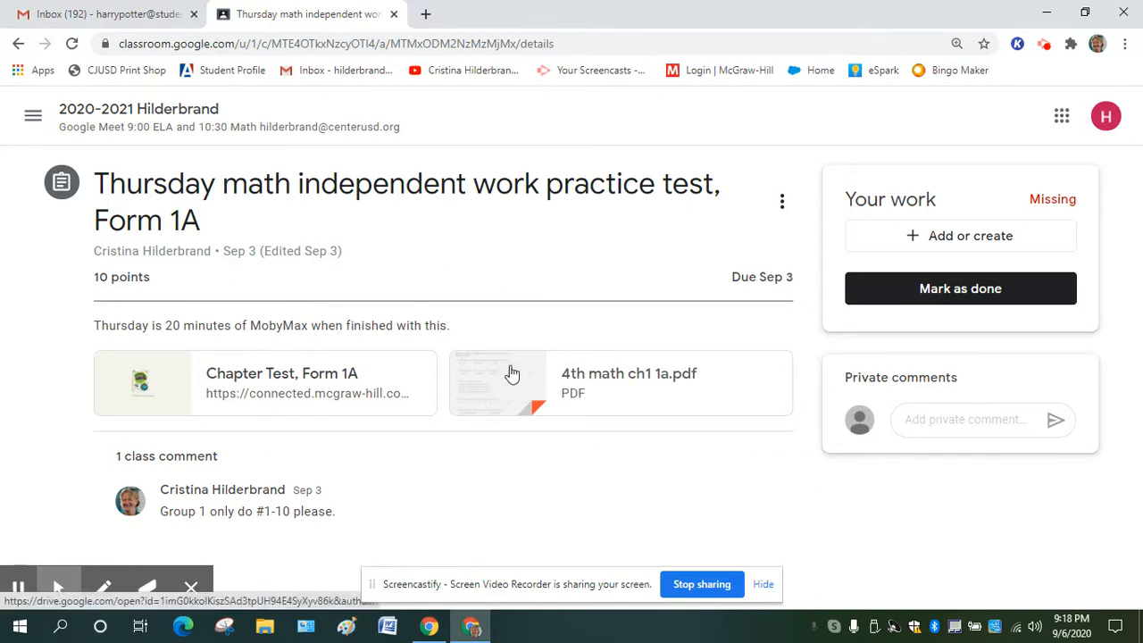
# Step: Preview the 4th math ch1 1a.pdf attachment and annotate it with Kami
pyautogui.click(618, 382)
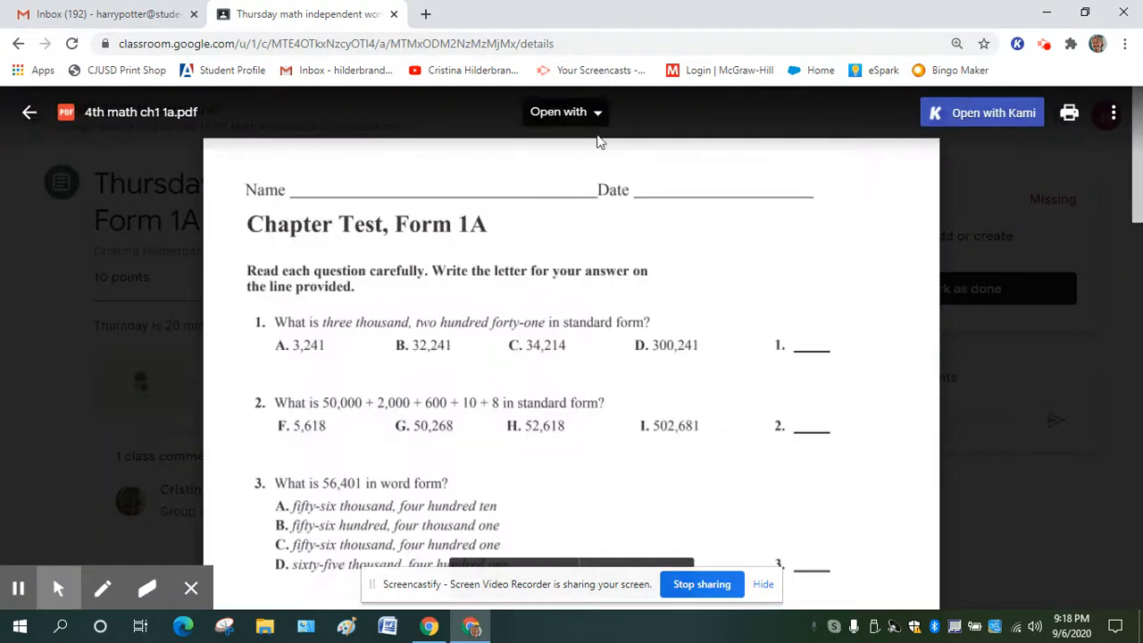
pyautogui.click(558, 110)
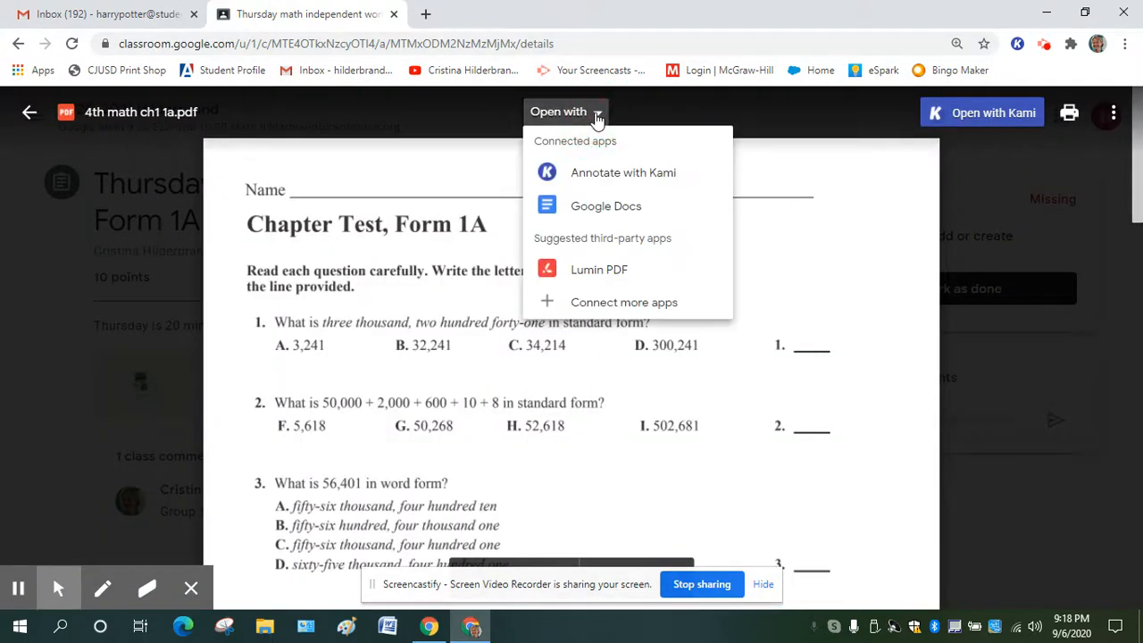
pyautogui.click(624, 171)
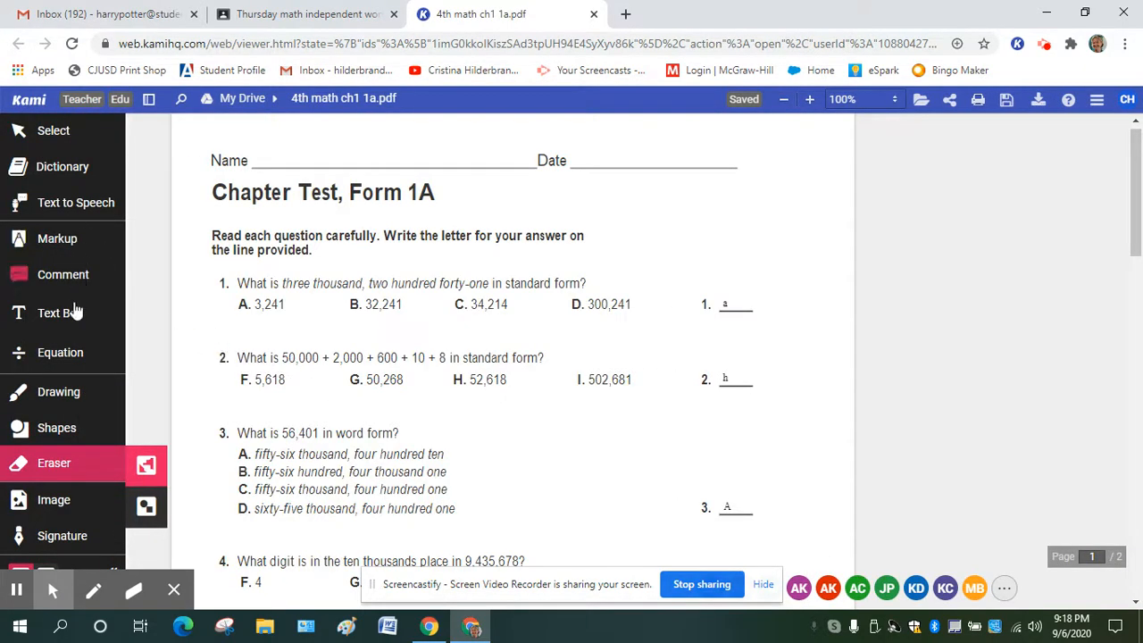
# Step: Choose the Text Box tool and create an editable personal copy of the test
pyautogui.click(57, 311)
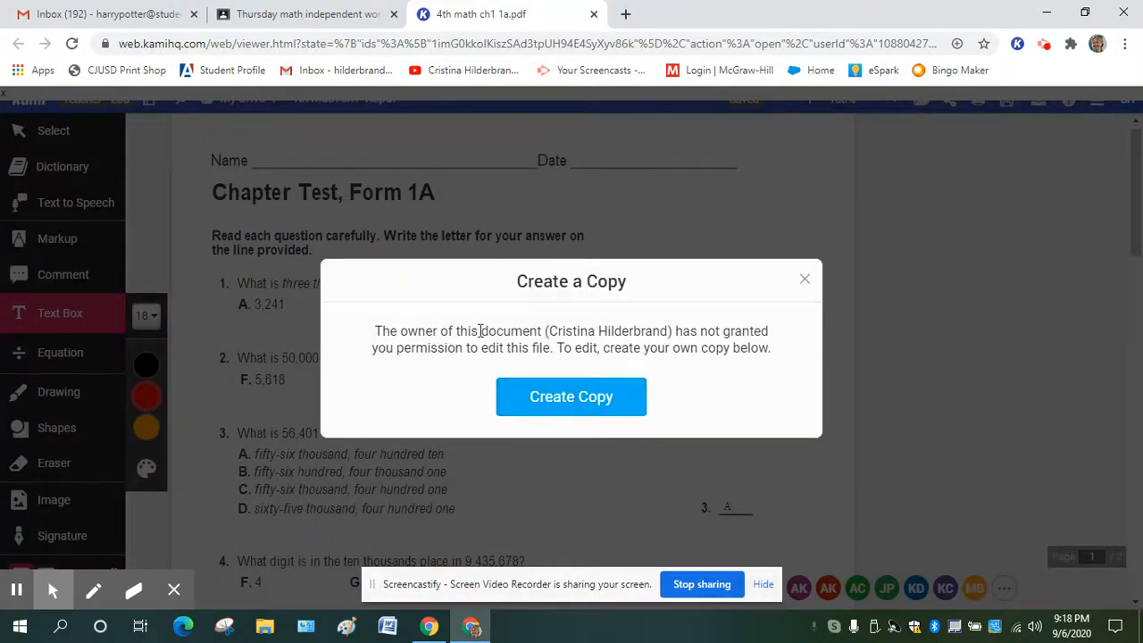
pyautogui.moveTo(447, 350)
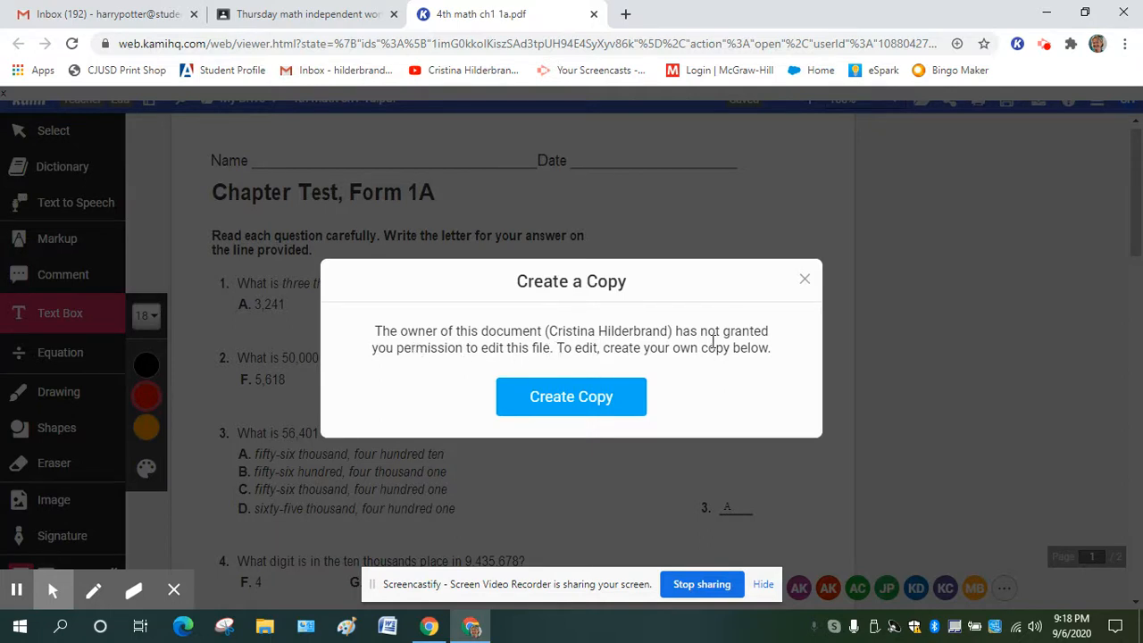
pyautogui.click(571, 397)
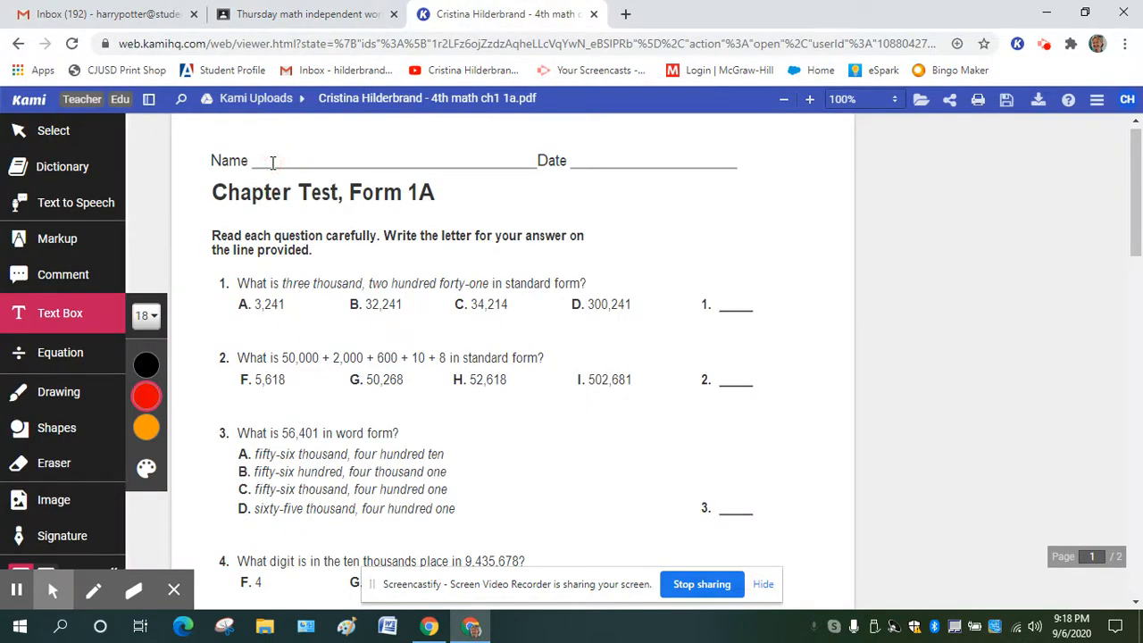
# Step: Enter 'Harry Potter' as the student name on the Name line
pyautogui.click(268, 163)
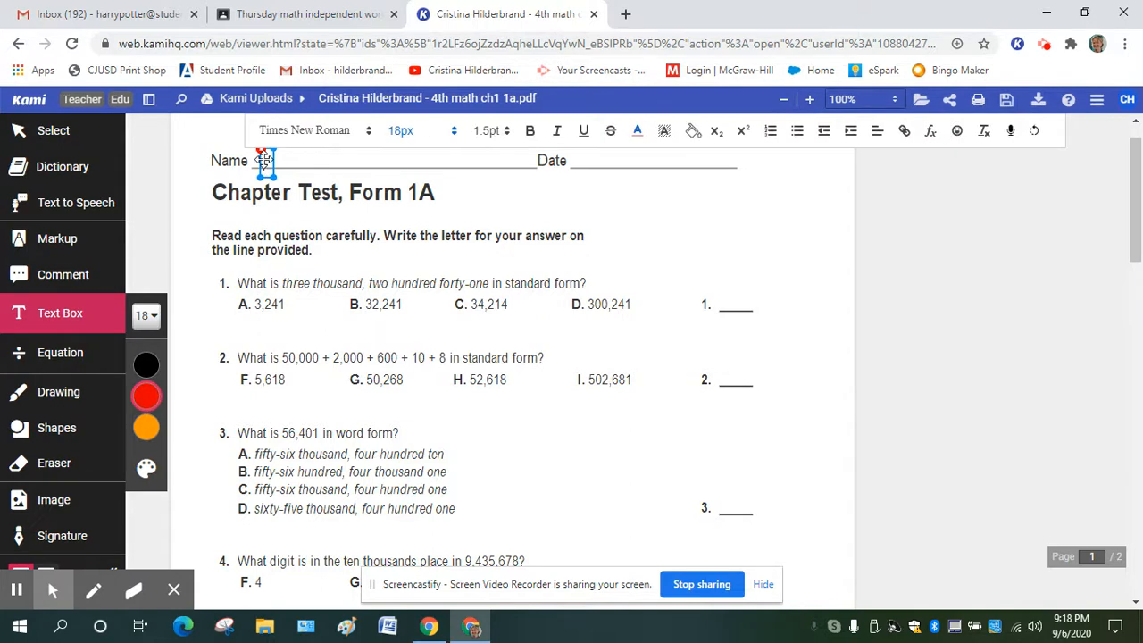
pyautogui.write('Harry Potter')
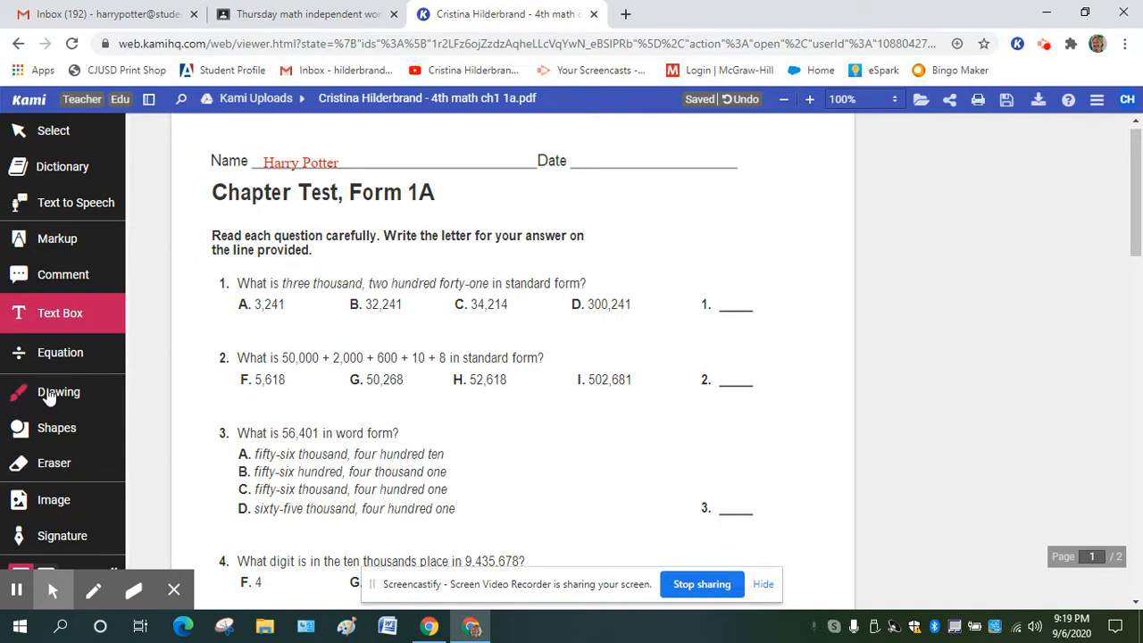
# Step: Handwrite a pink A on question 1's answer line with the Drawing tool
pyautogui.click(58, 393)
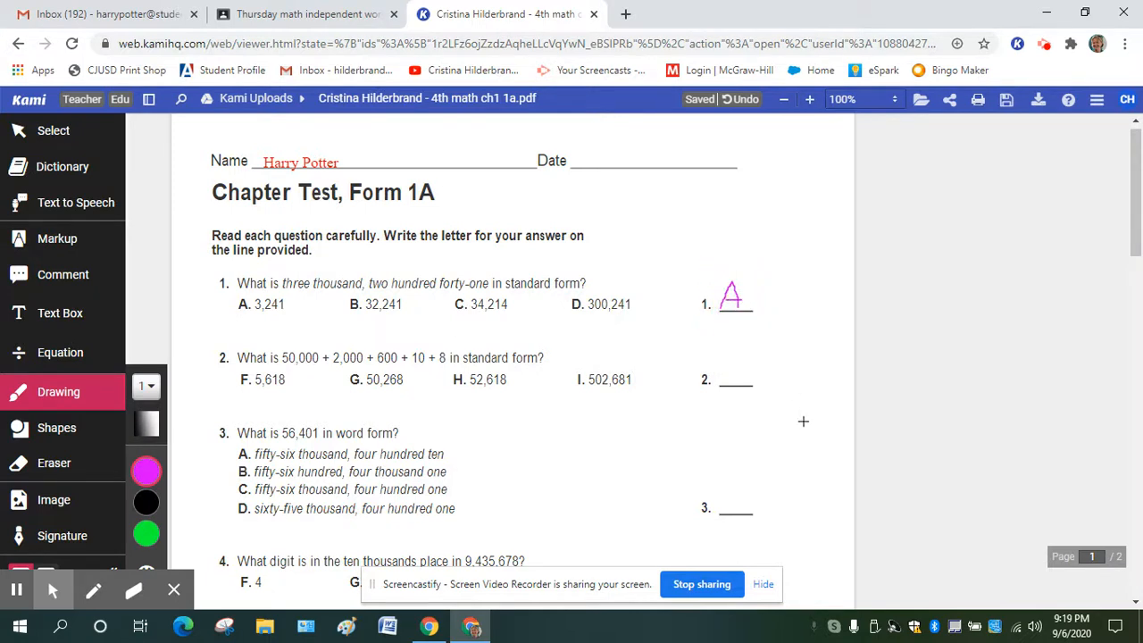
pyautogui.click(61, 312)
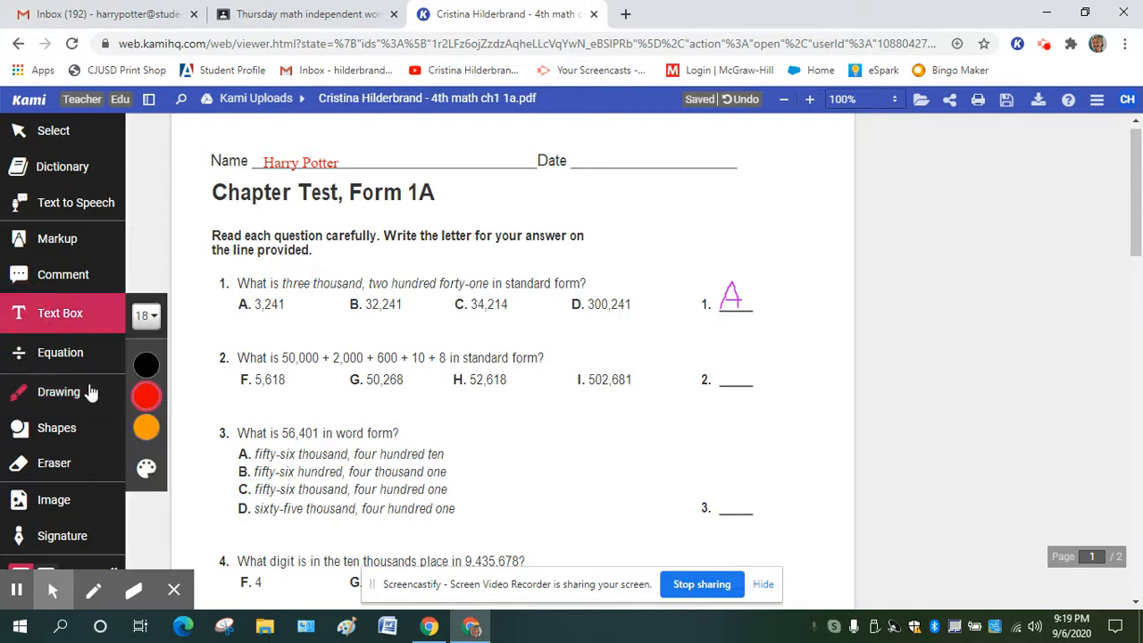
pyautogui.moveTo(106, 374)
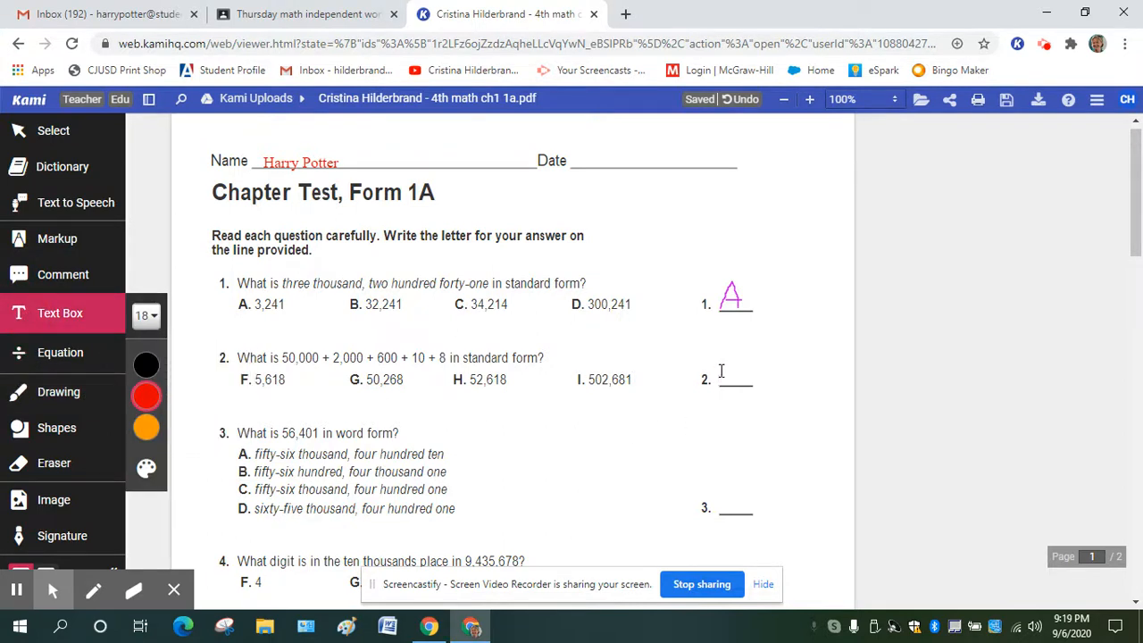
# Step: Enter H as the typed answer on question 2's answer line
pyautogui.click(722, 379)
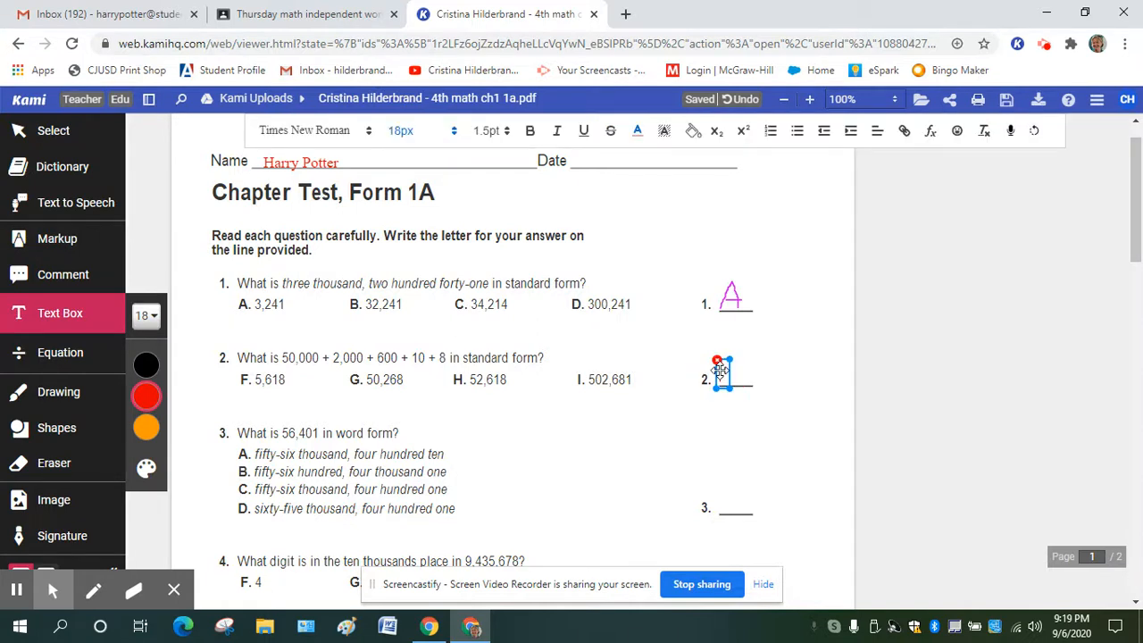
pyautogui.write('H')
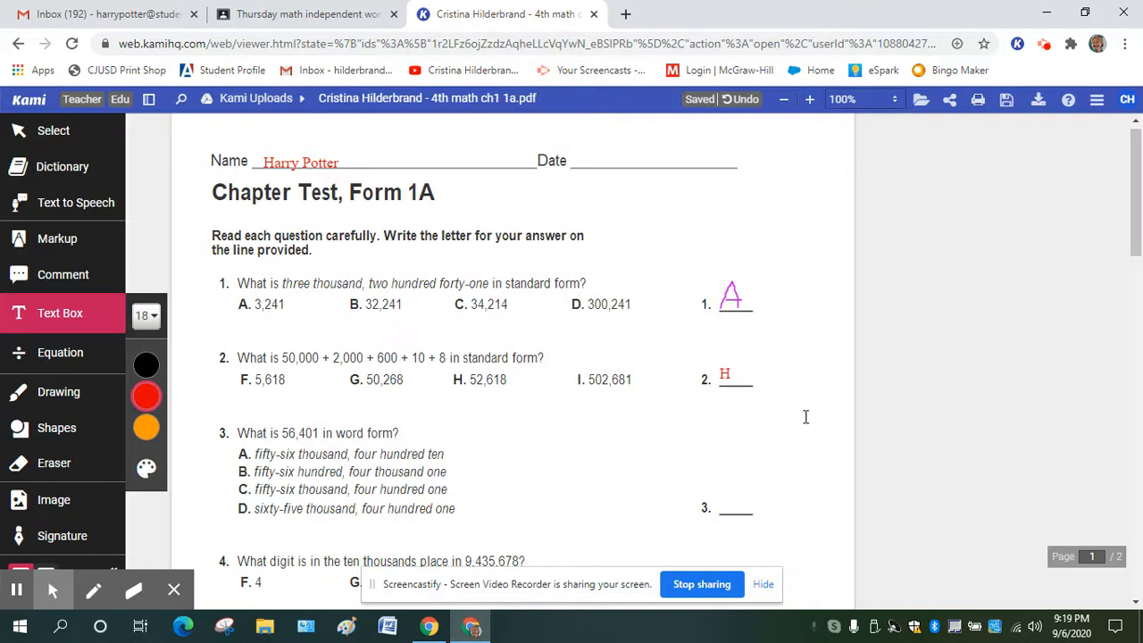
pyautogui.moveTo(511, 403)
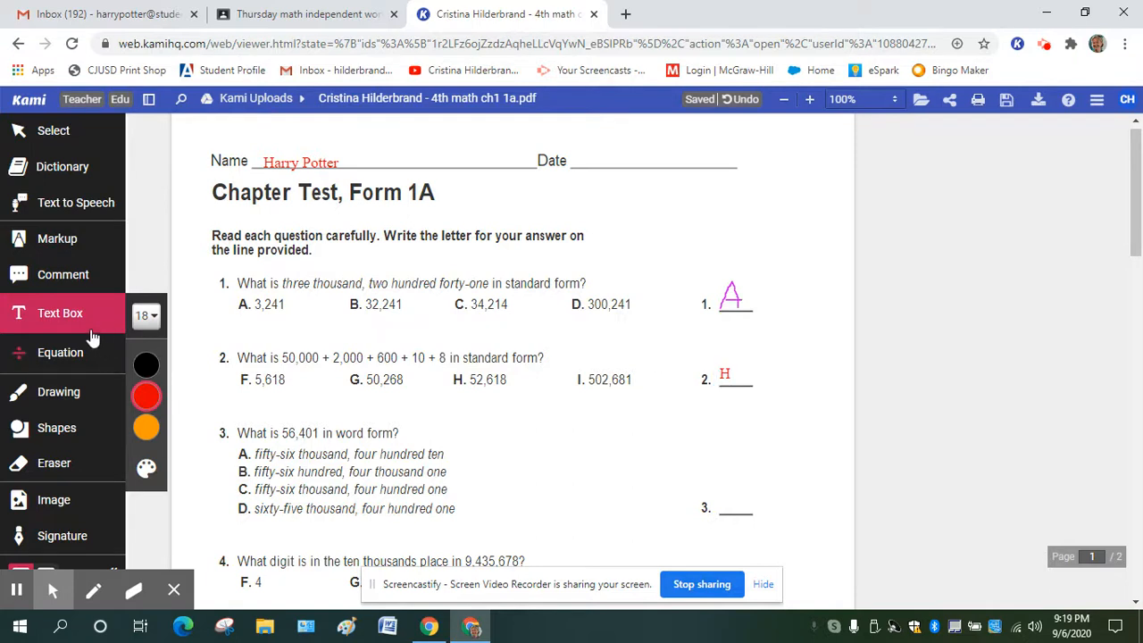
pyautogui.moveTo(80, 313)
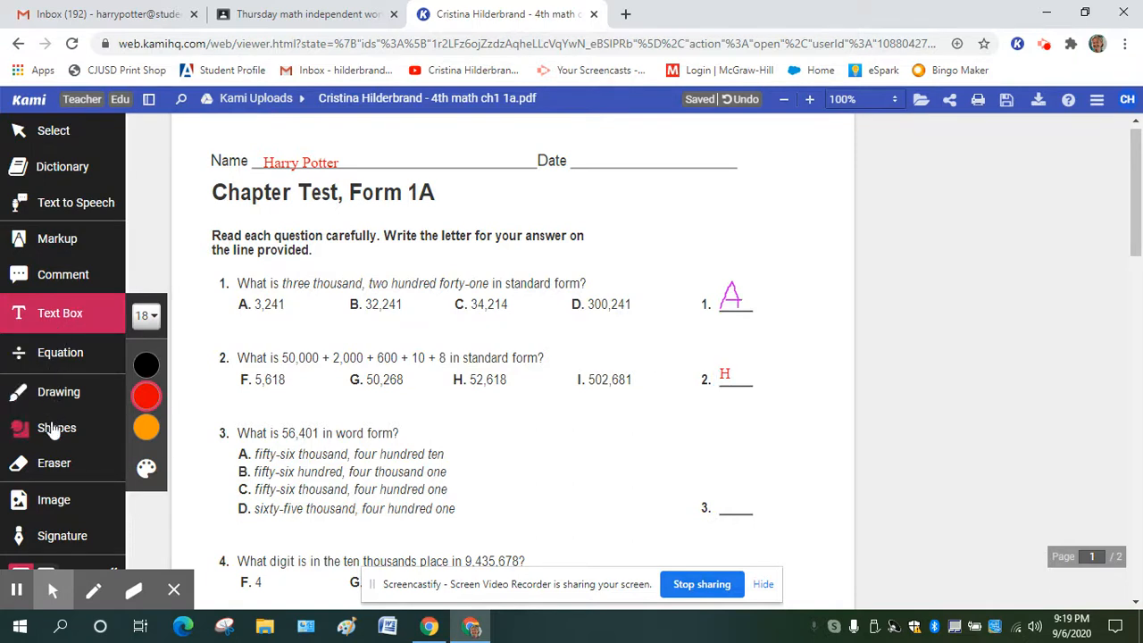
pyautogui.click(57, 428)
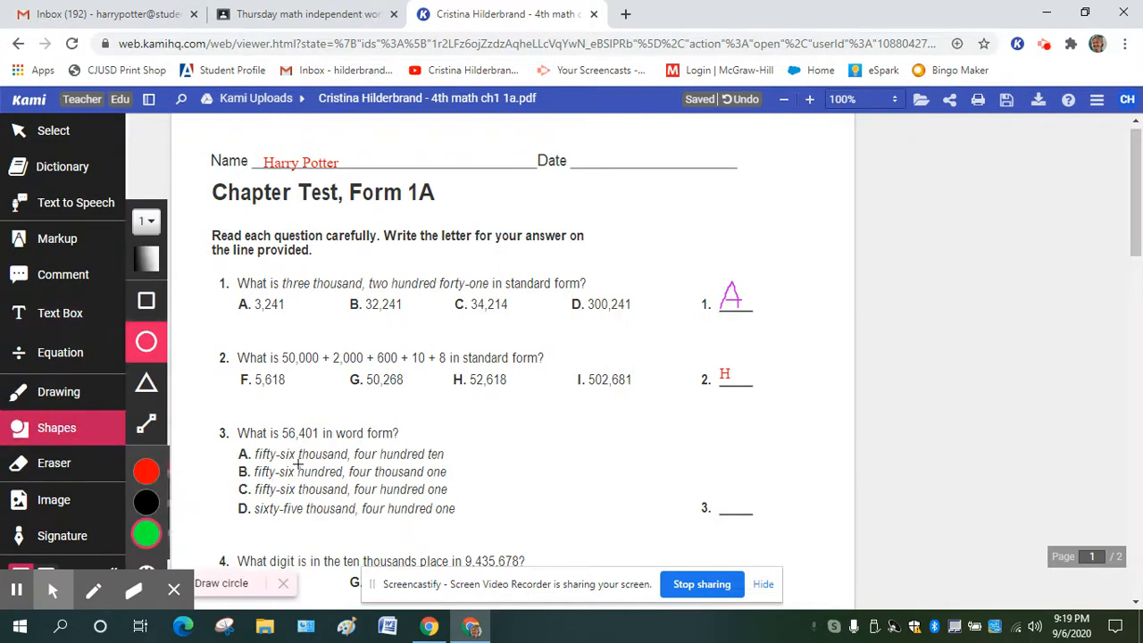
# Step: Circle answer choice C of question 3 in green with the ellipse shape
pyautogui.scroll(-3)
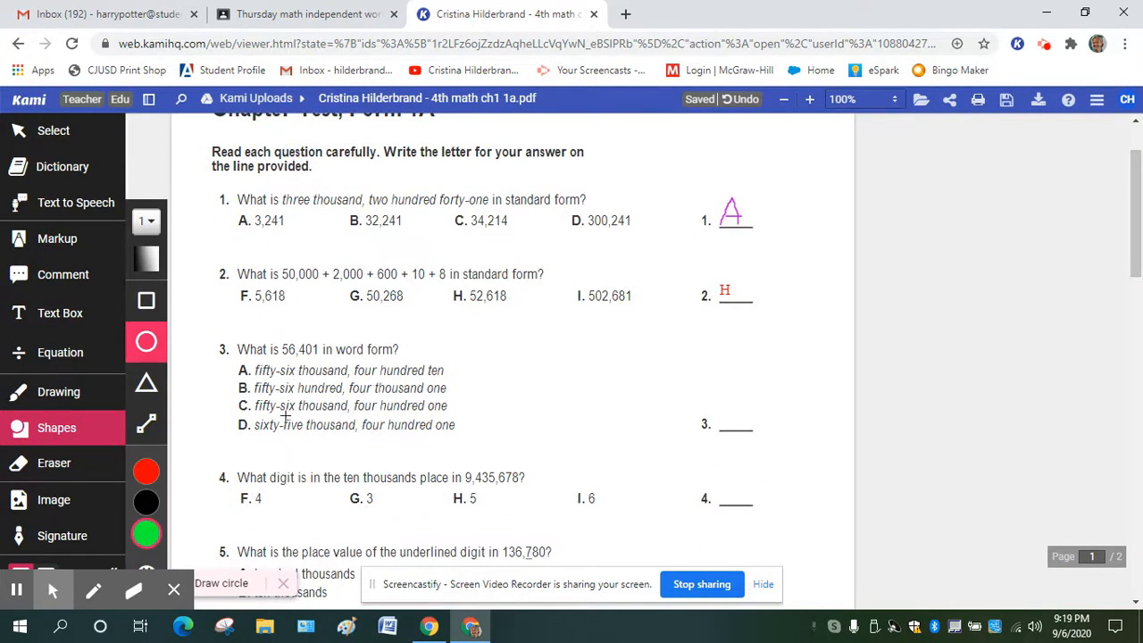
pyautogui.moveTo(221, 400)
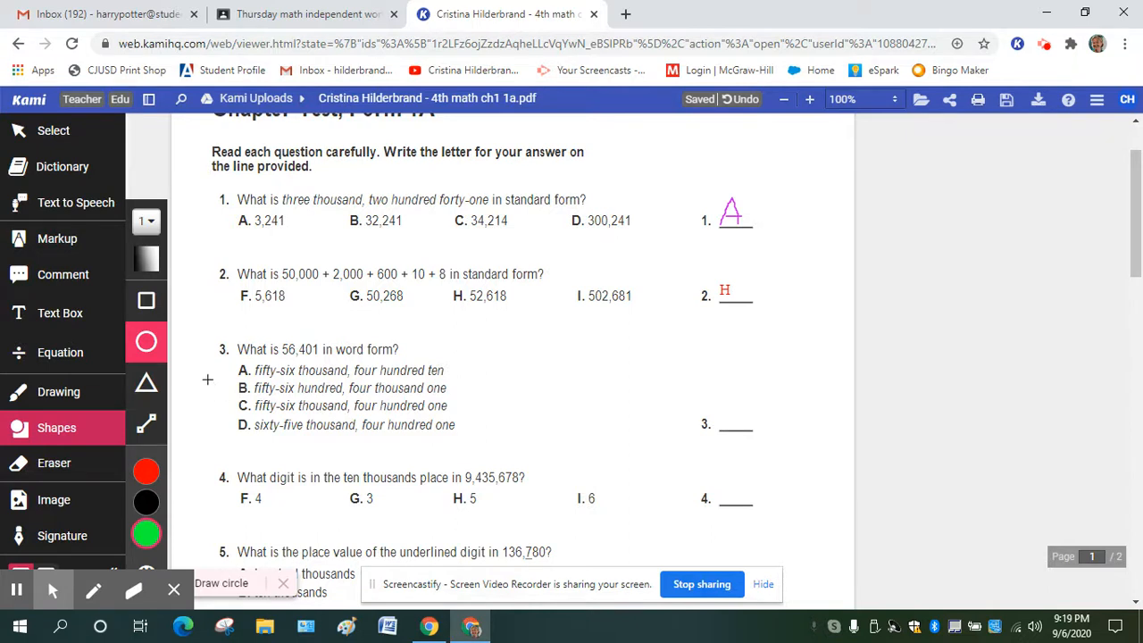
pyautogui.moveTo(225, 396)
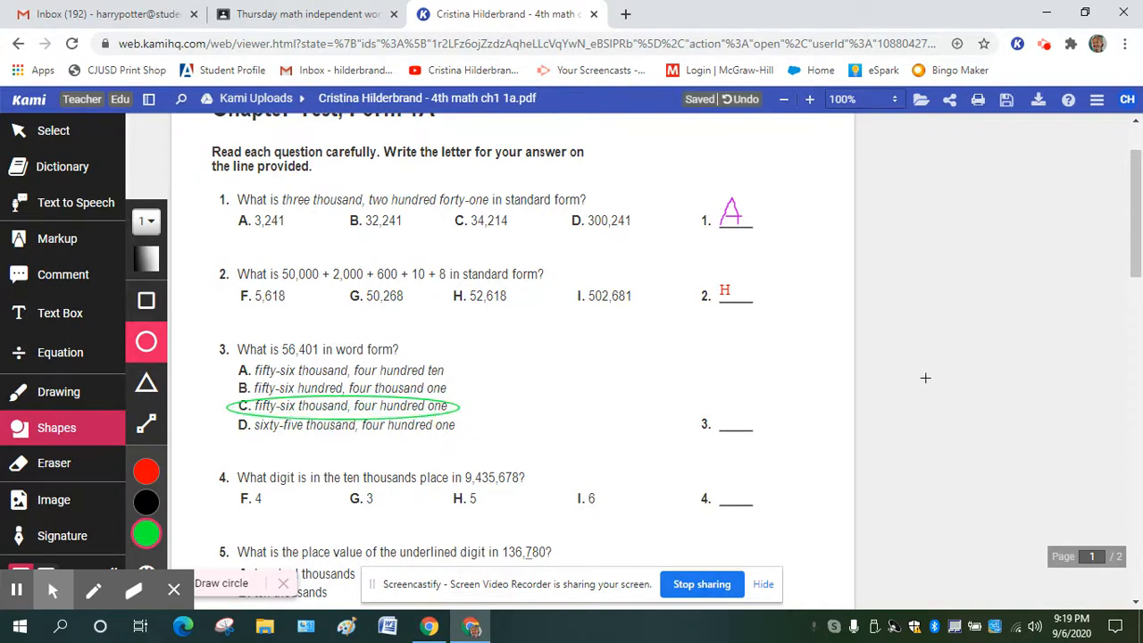
pyautogui.moveTo(641, 479)
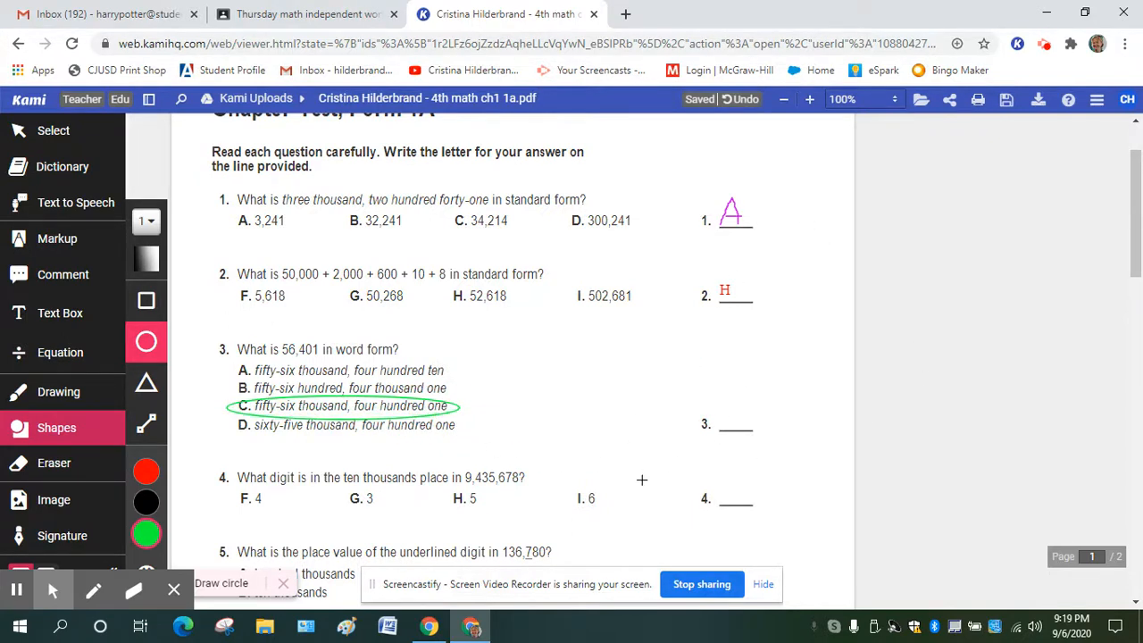
pyautogui.moveTo(573, 532)
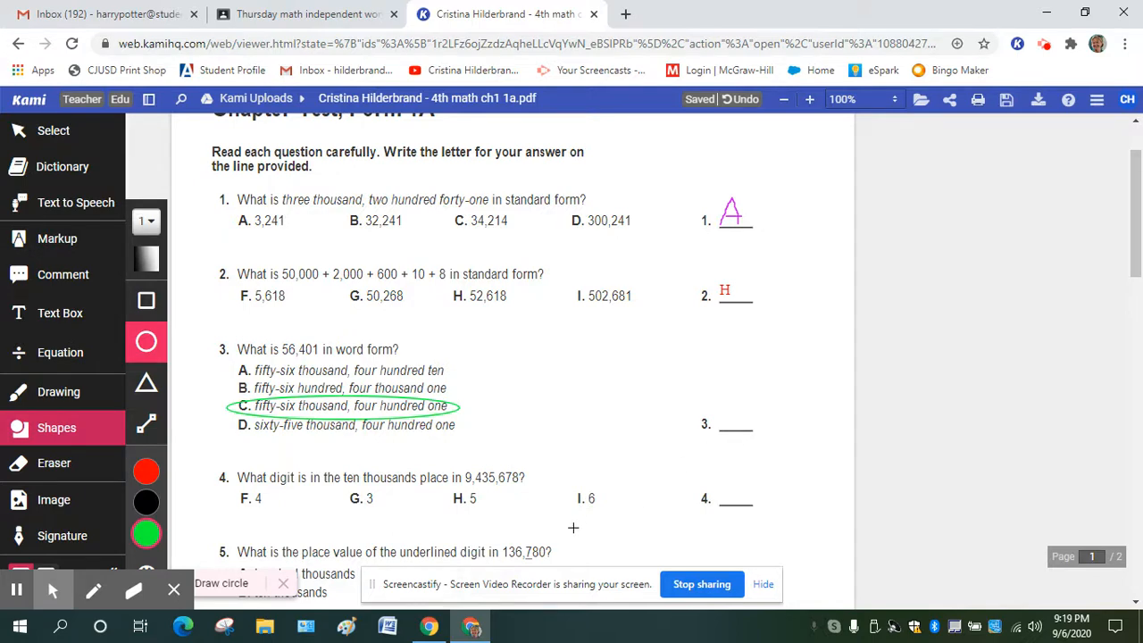
pyautogui.scroll(-3)
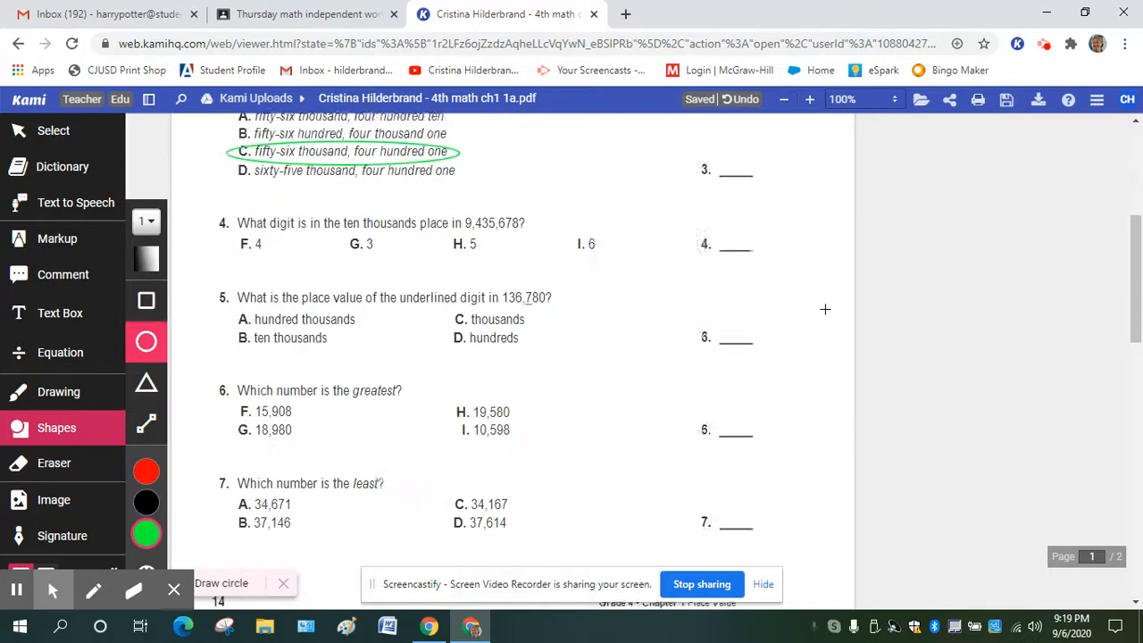
# Step: Bring up the Google Drive save and export options for the test copy
pyautogui.scroll(-3)
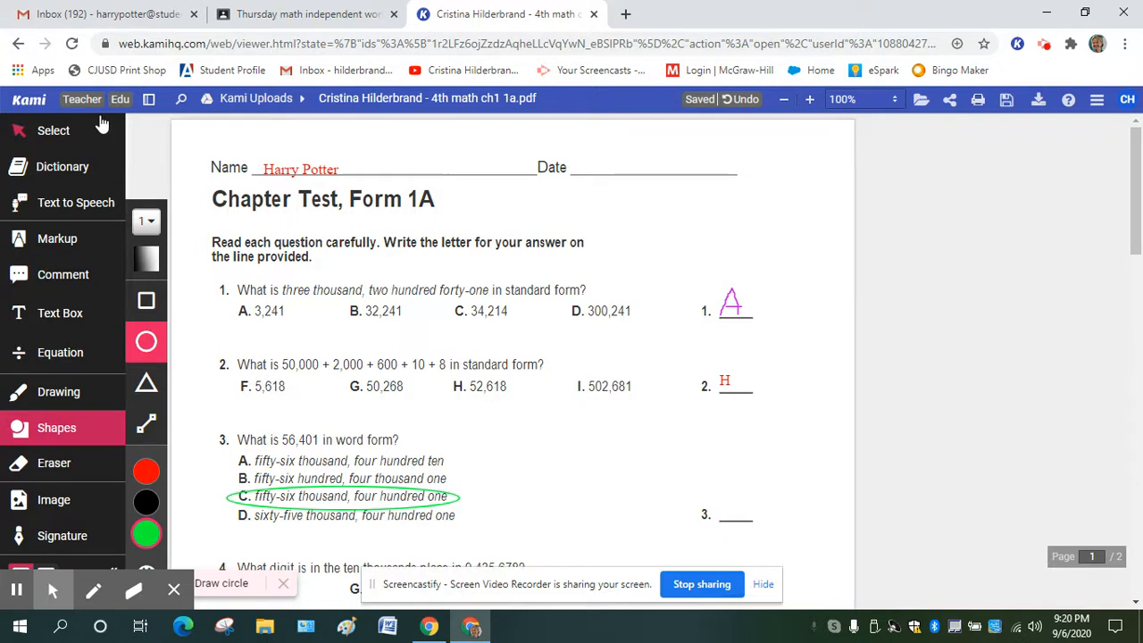
pyautogui.moveTo(958, 98)
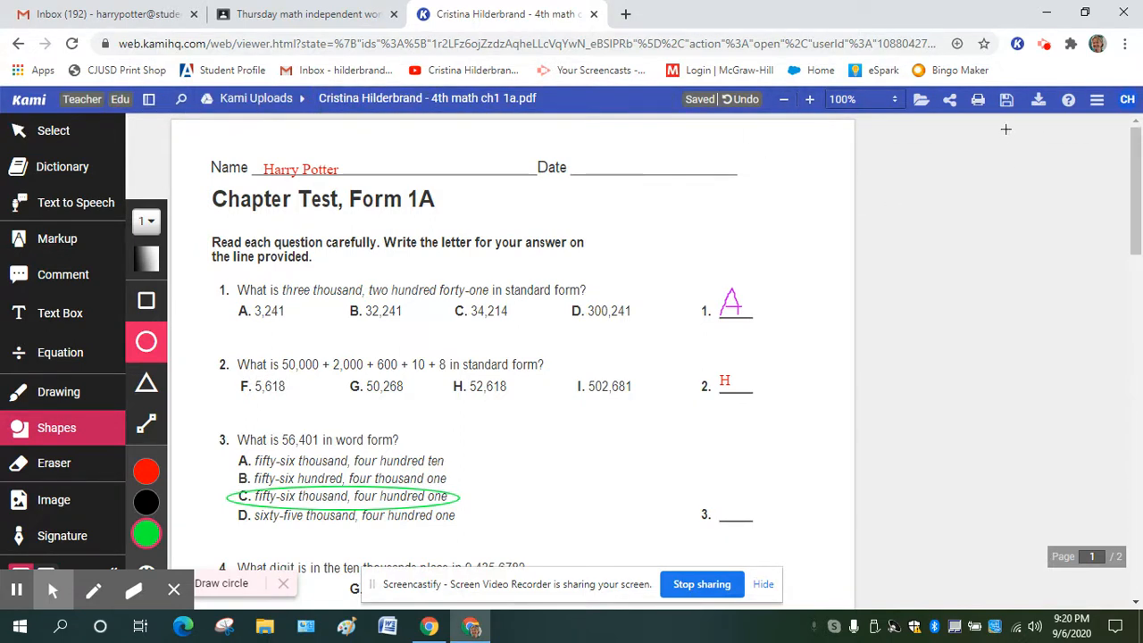
pyautogui.click(1008, 100)
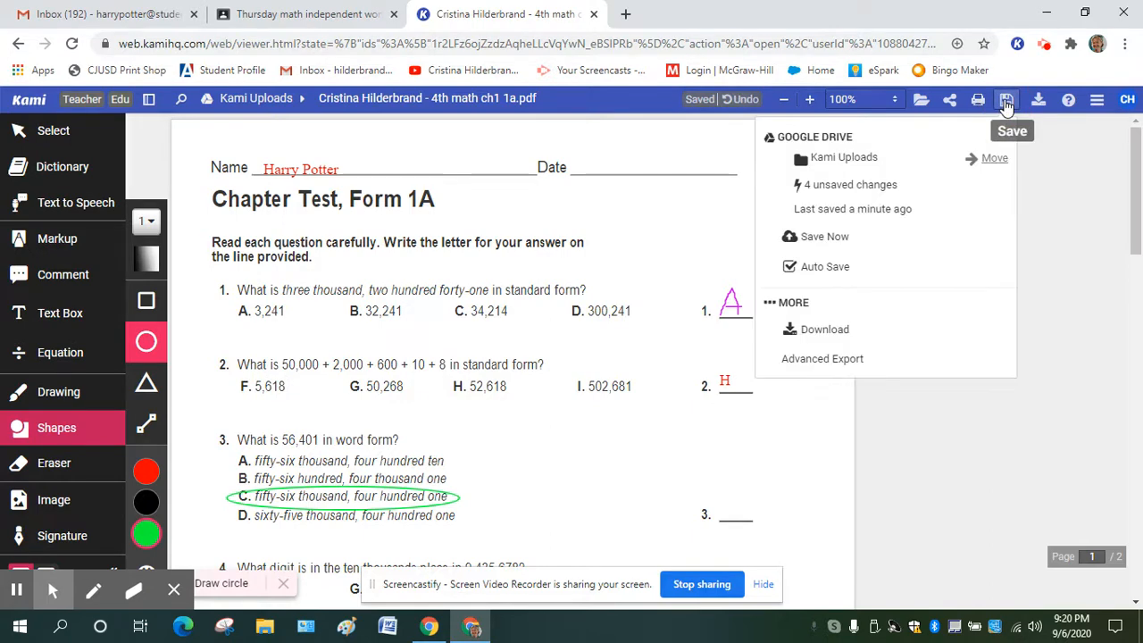
pyautogui.moveTo(843, 339)
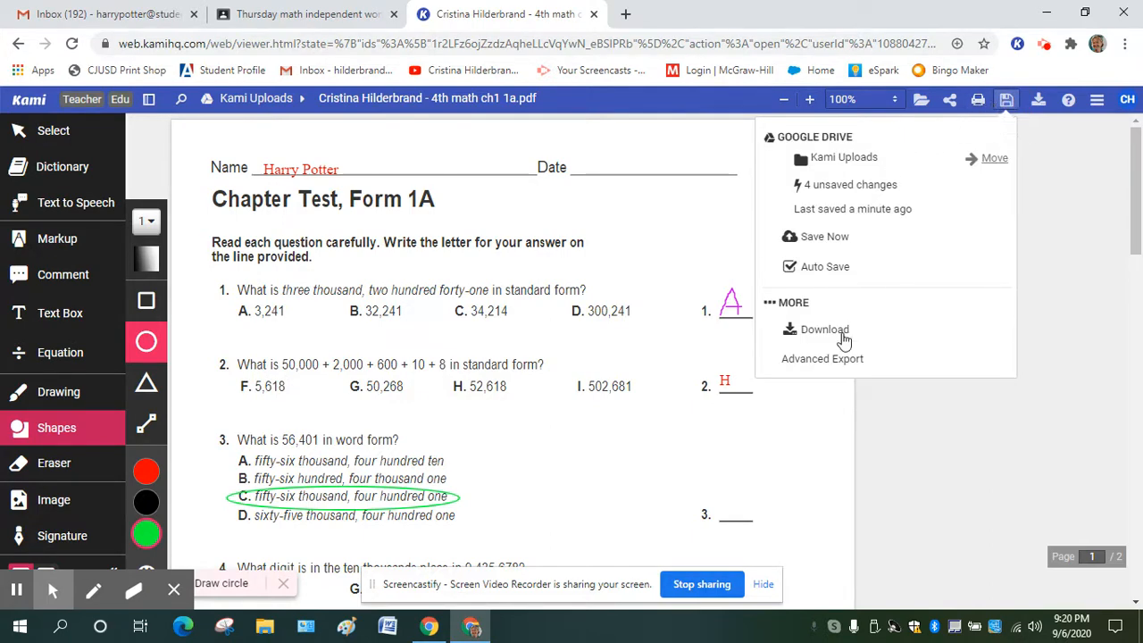
# Step: Download the annotated test as a PDF and dismiss the Export Document notice
pyautogui.click(822, 357)
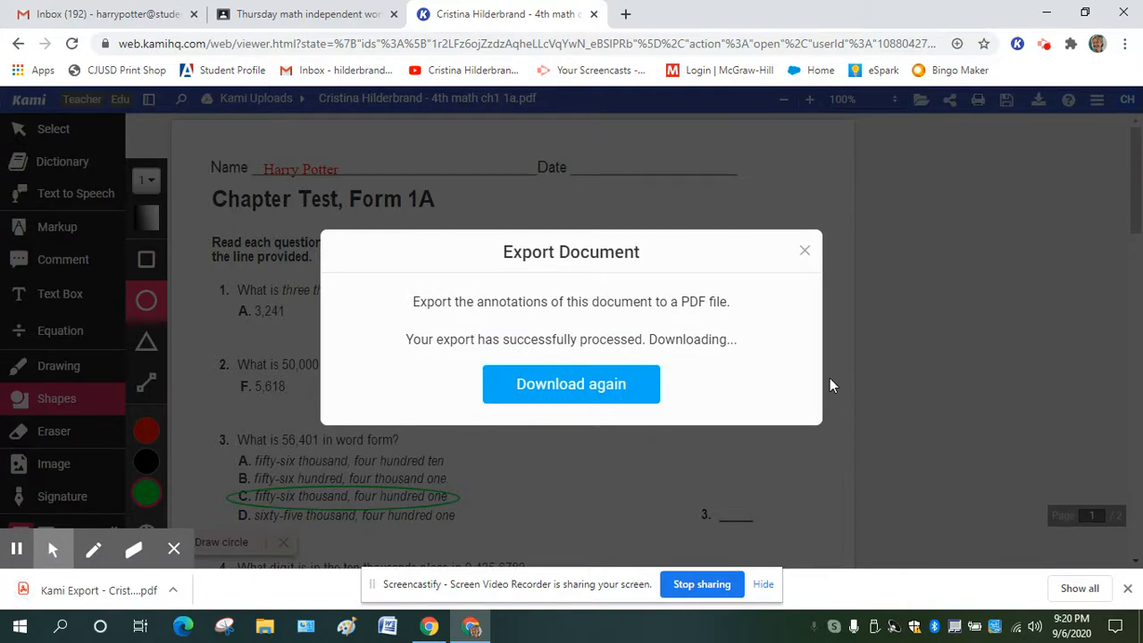
pyautogui.moveTo(820, 368)
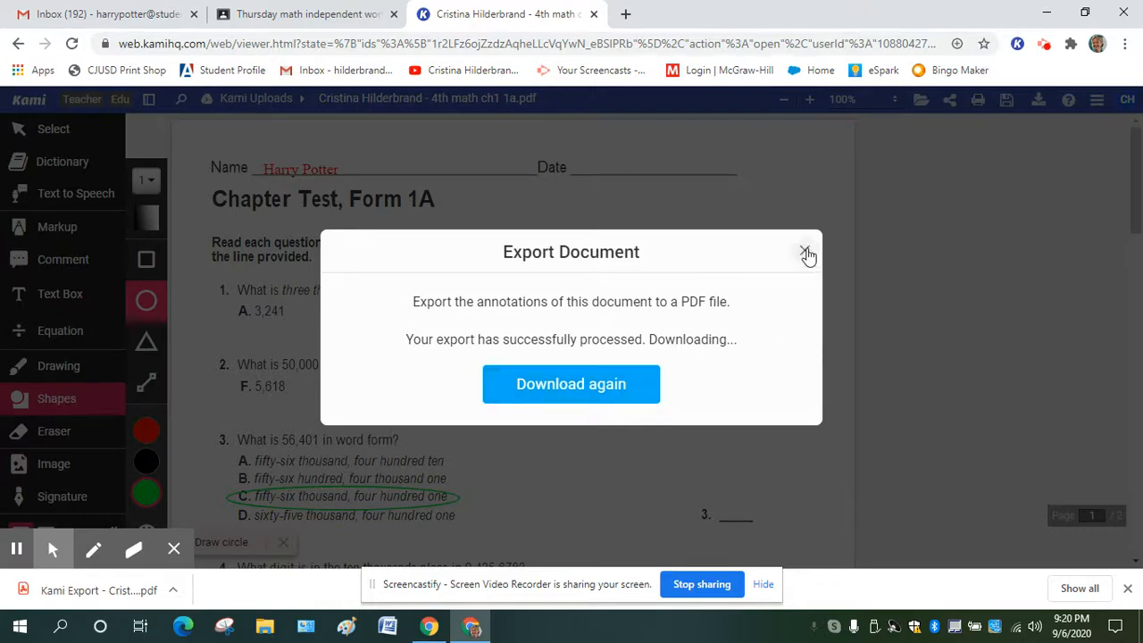
pyautogui.moveTo(563, 360)
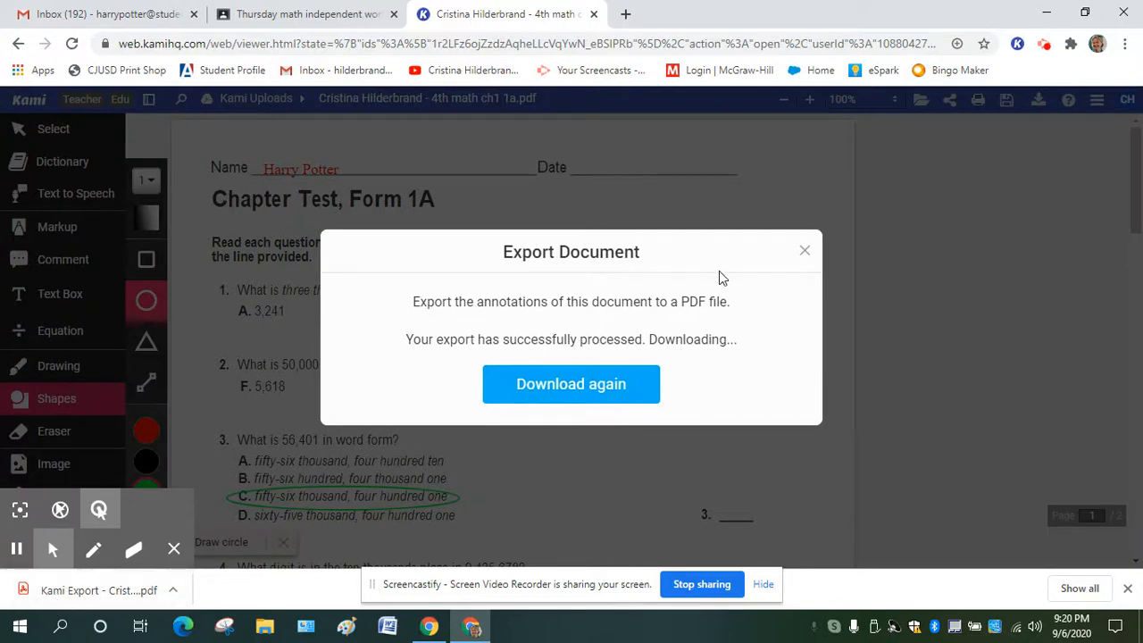
pyautogui.click(804, 250)
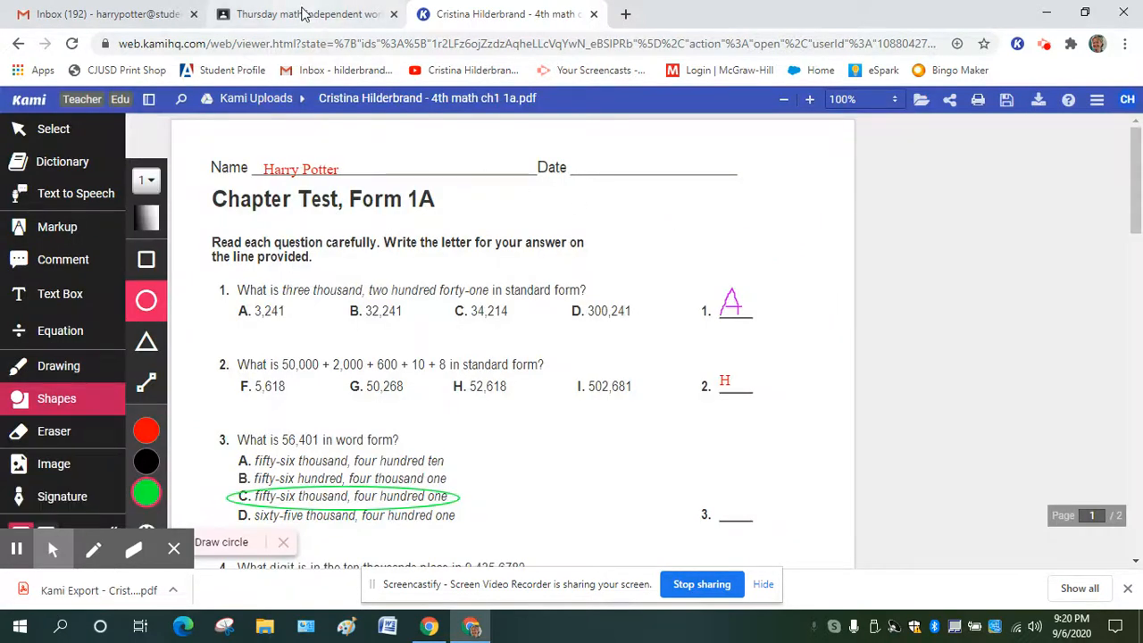
# Step: From Add or create > File > Upload, browse the computer to open the Windows file chooser
pyautogui.click(308, 14)
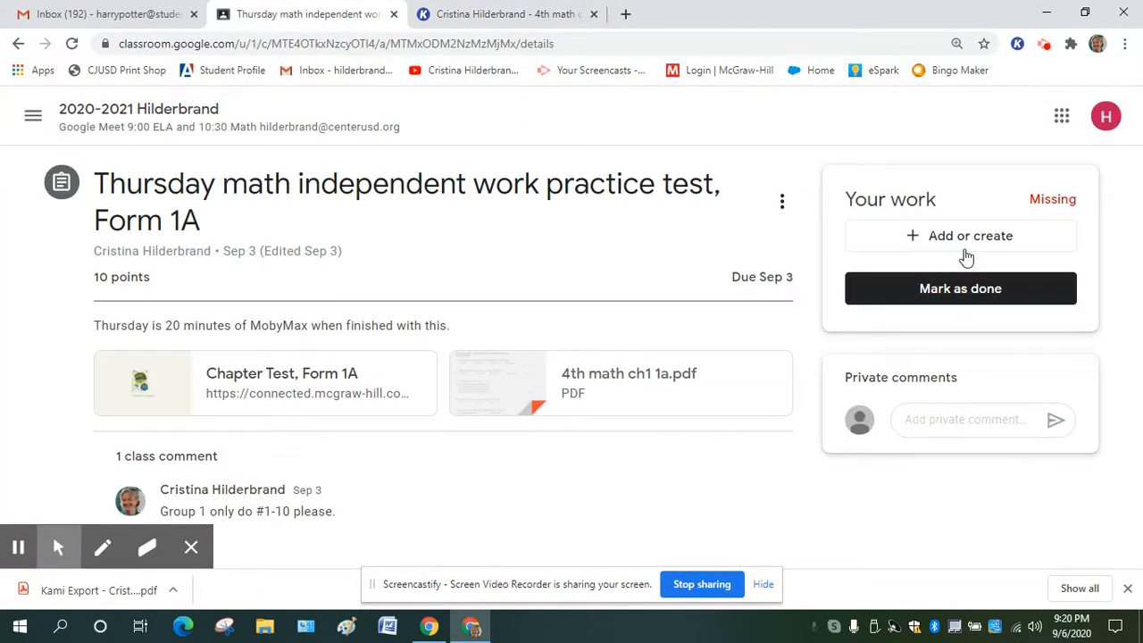
pyautogui.click(961, 236)
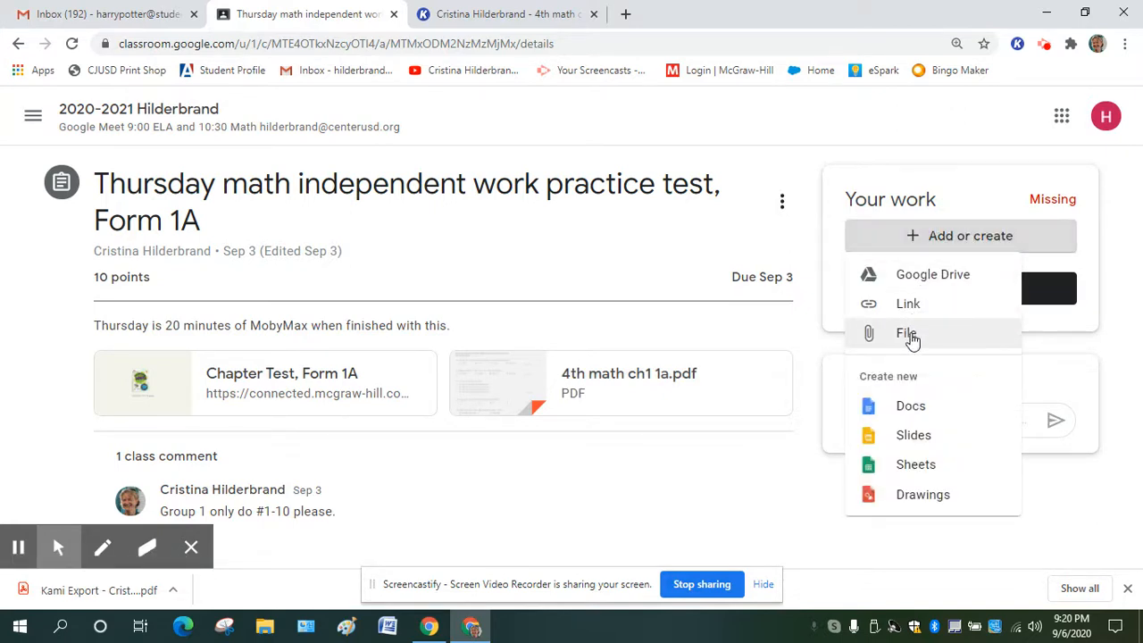
pyautogui.click(907, 334)
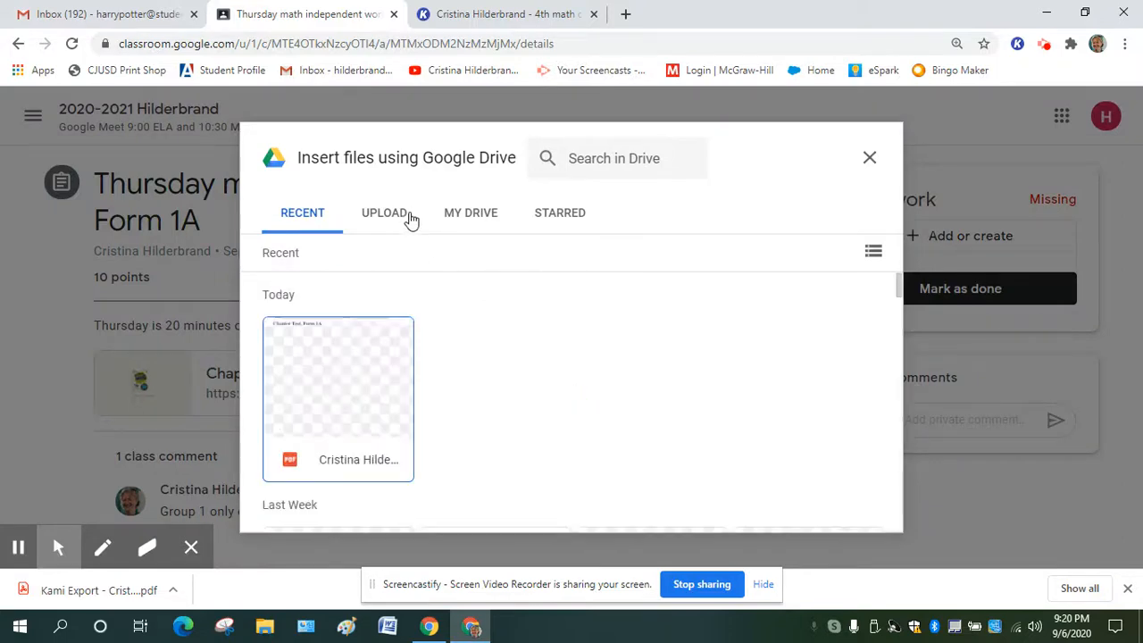
pyautogui.click(384, 212)
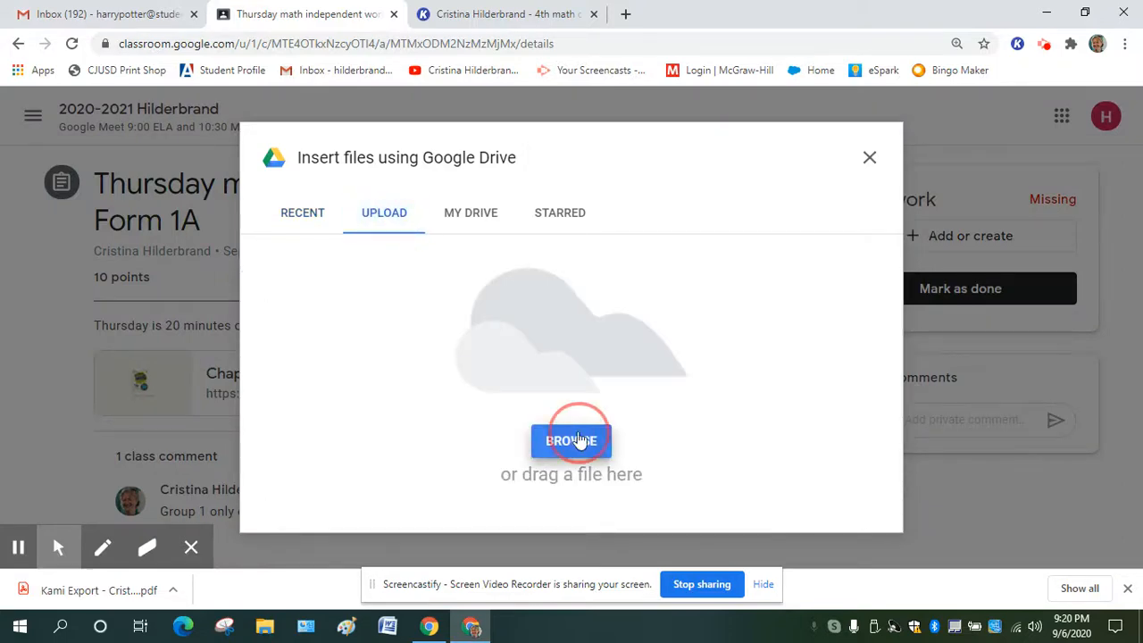
pyautogui.click(572, 439)
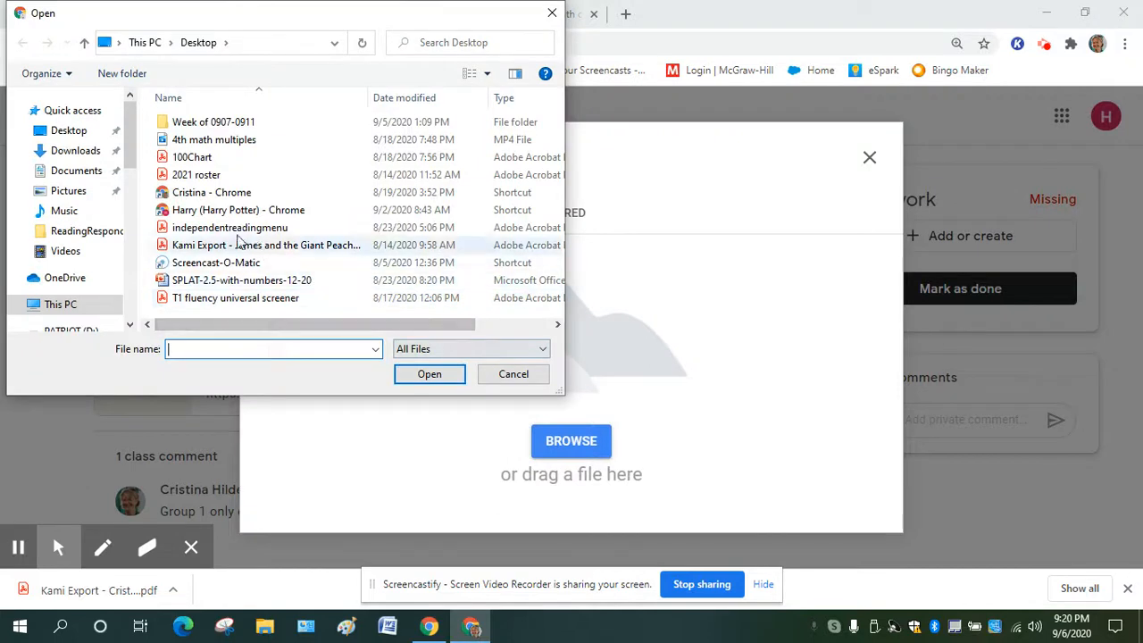
# Step: Attach today's Kami Export PDF from Downloads to Your work, then leave its preview
pyautogui.click(68, 130)
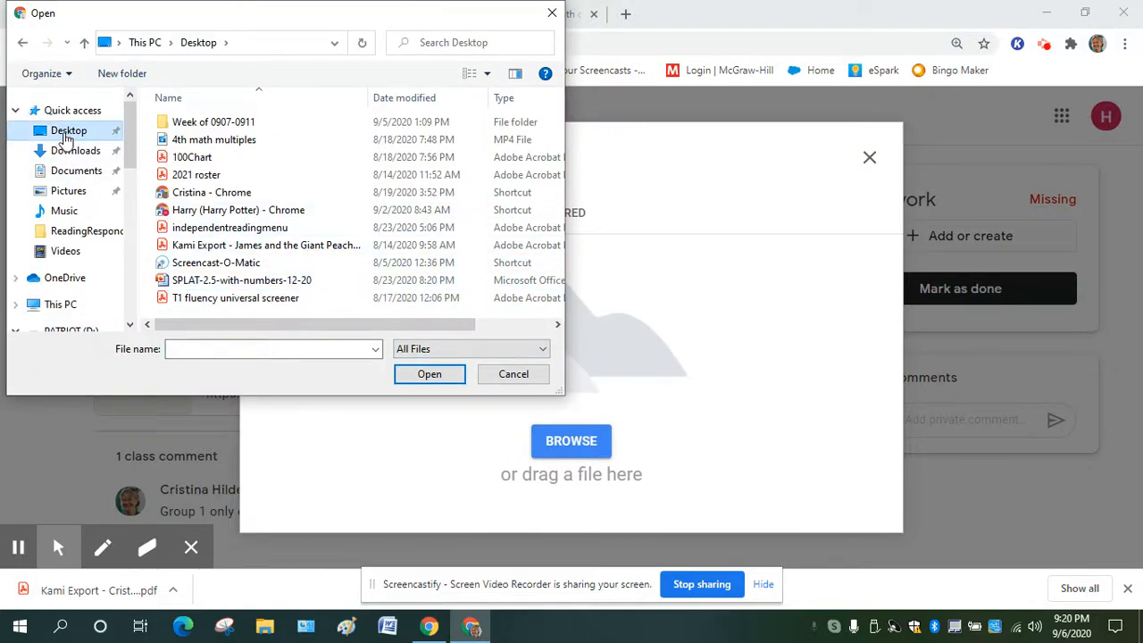
pyautogui.click(75, 150)
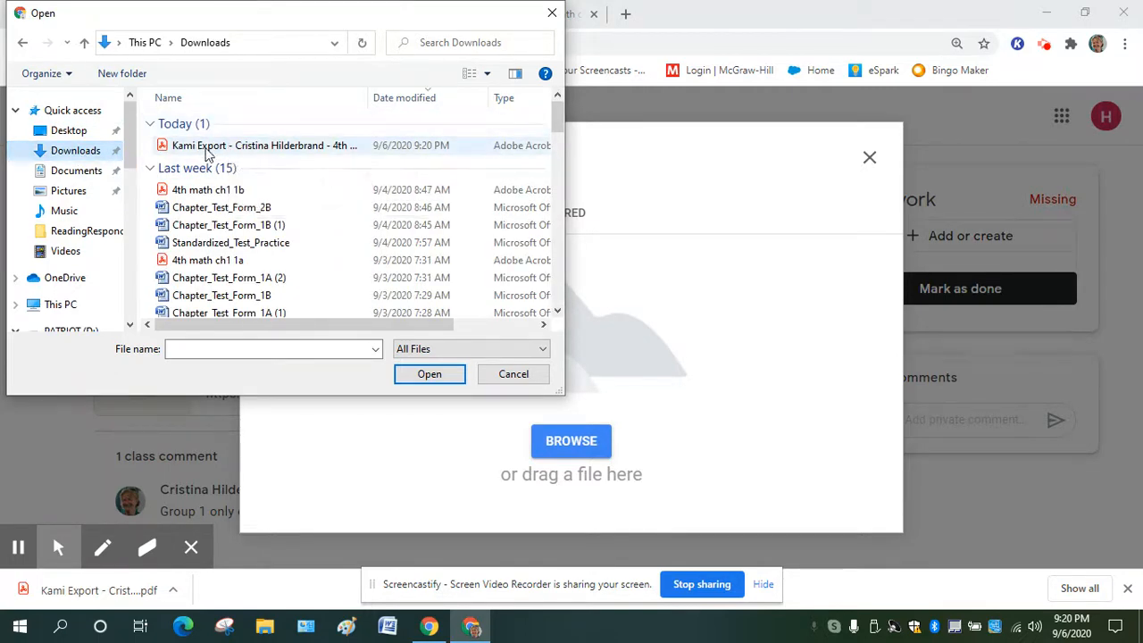
pyautogui.click(429, 373)
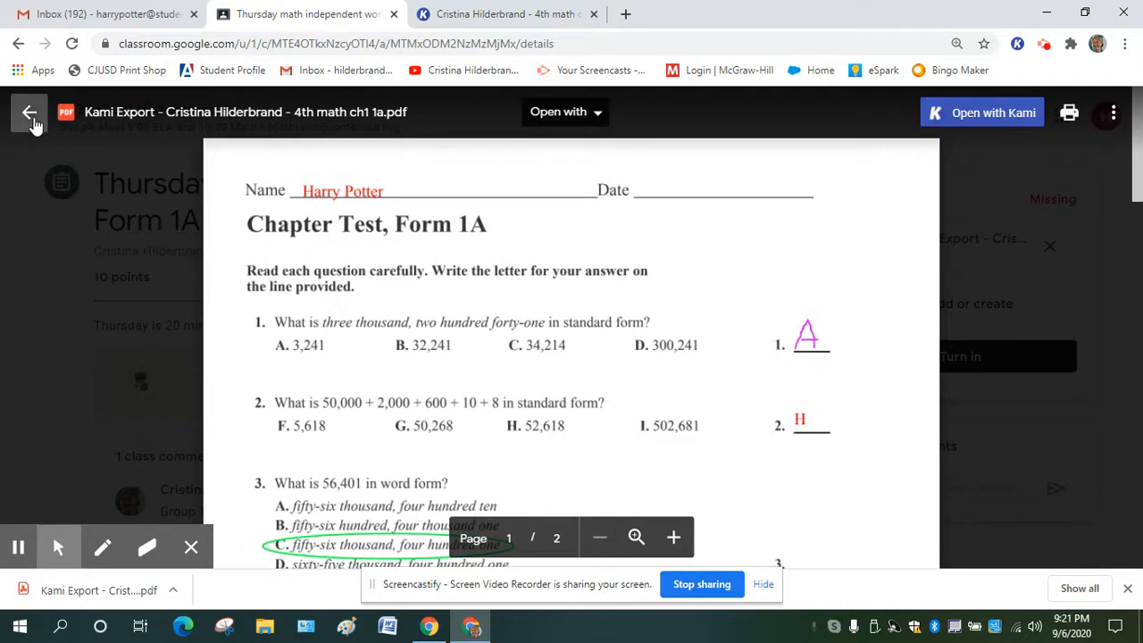
pyautogui.scroll(-3)
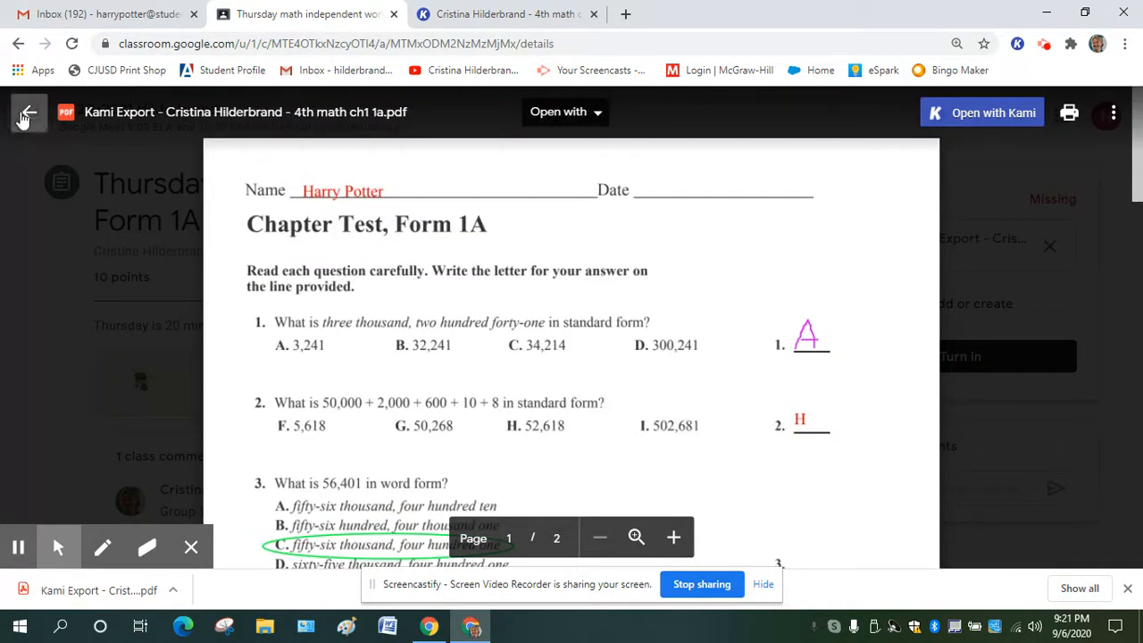
pyautogui.click(28, 113)
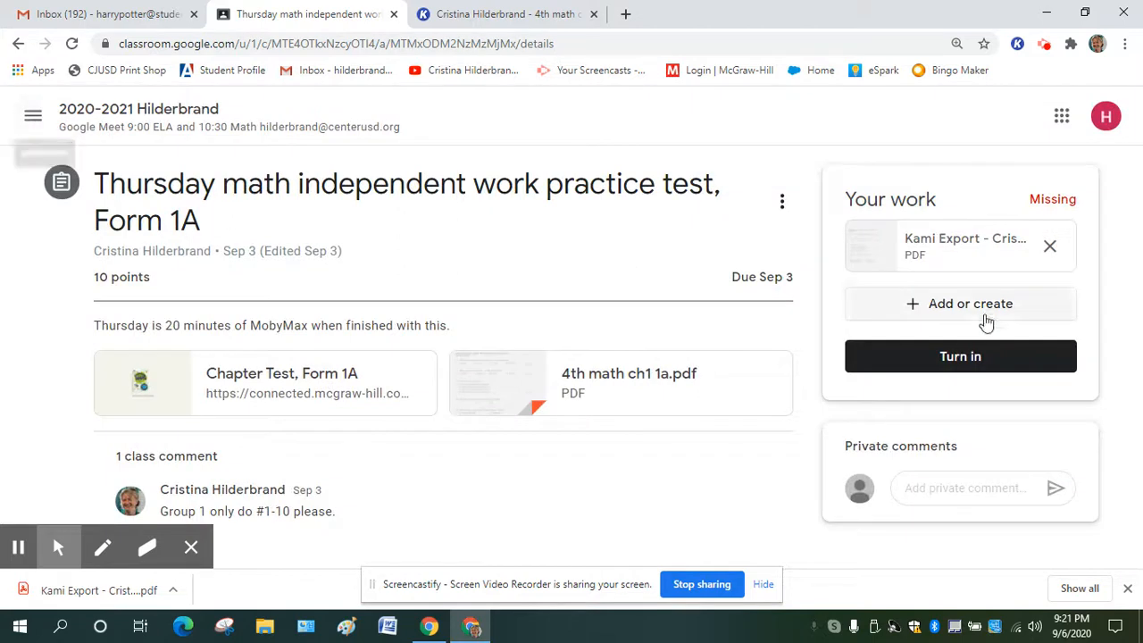
pyautogui.moveTo(936, 222)
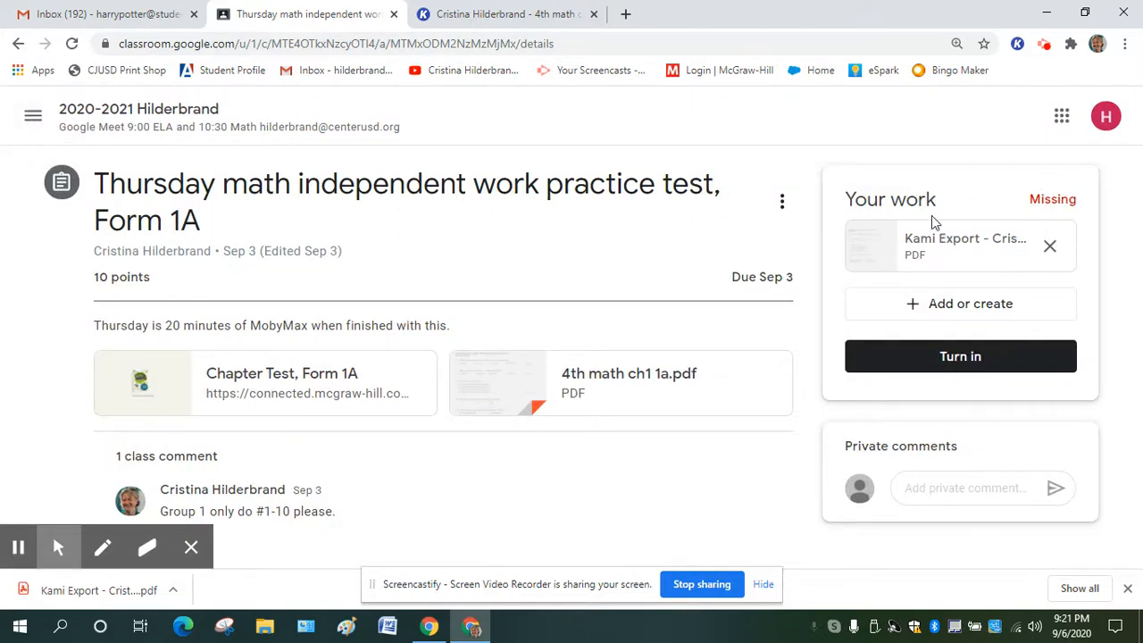
pyautogui.moveTo(897, 243)
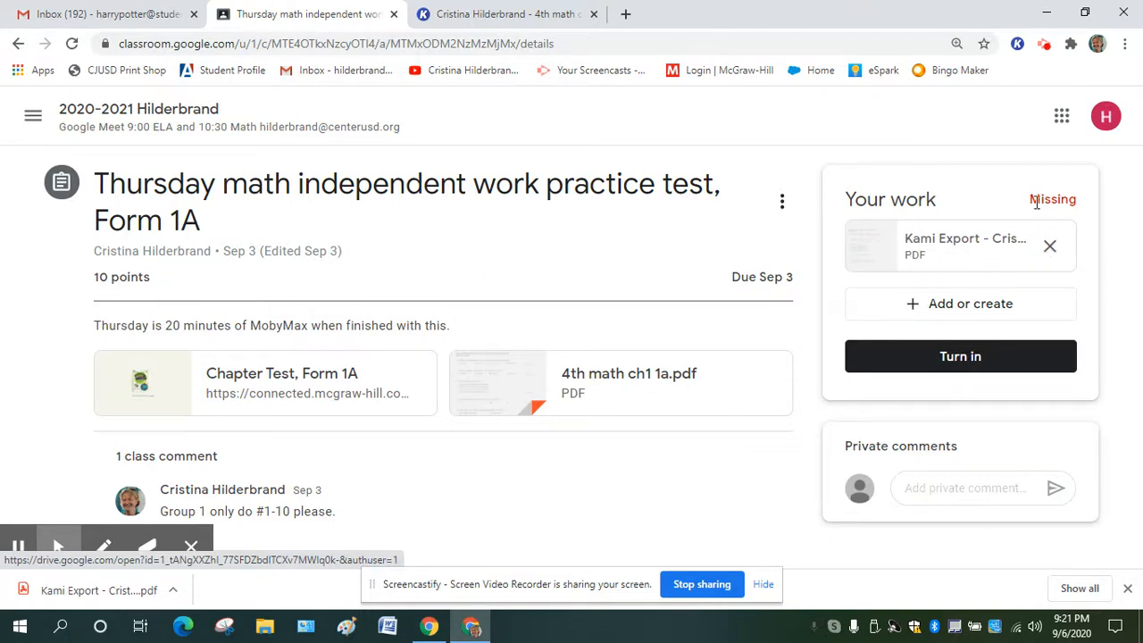
pyautogui.moveTo(947, 253)
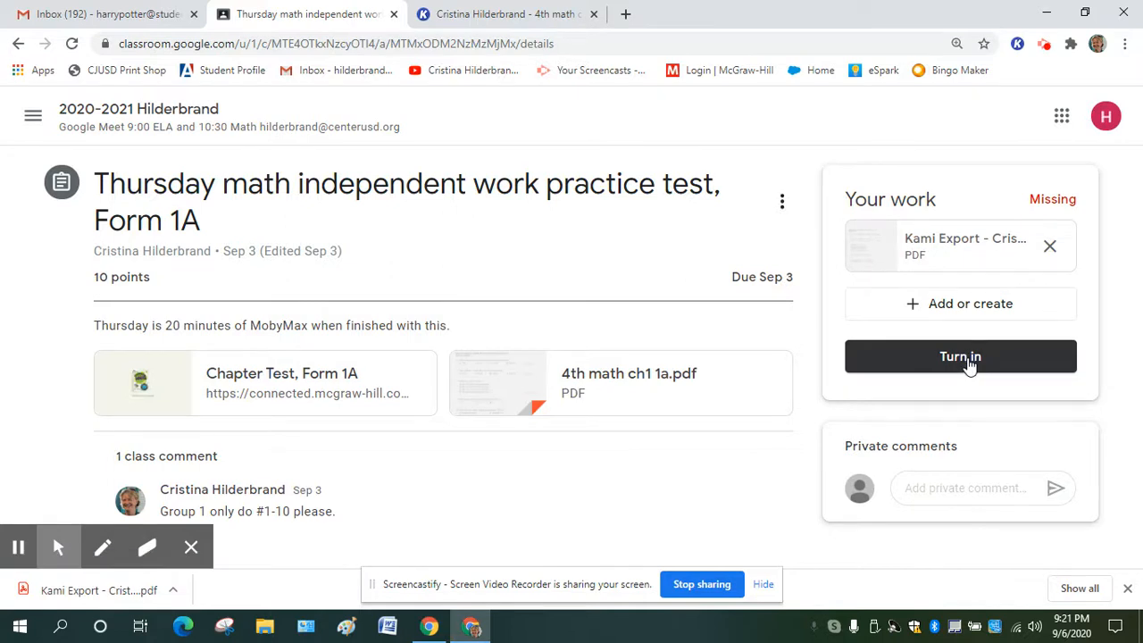
pyautogui.moveTo(897, 251)
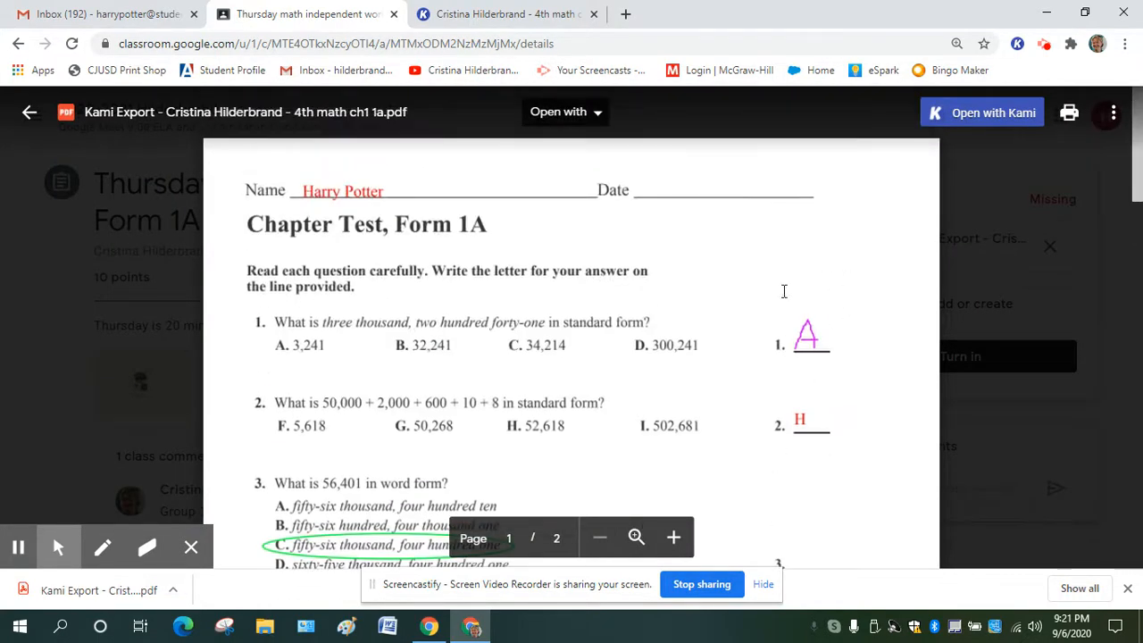
pyautogui.moveTo(915, 304)
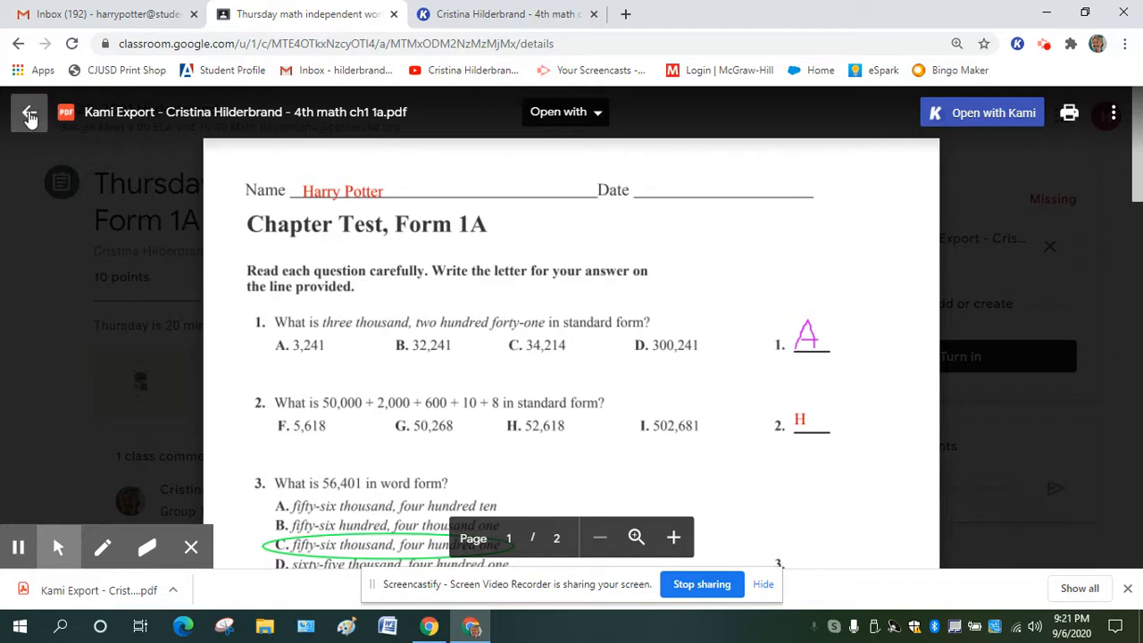
pyautogui.moveTo(28, 118)
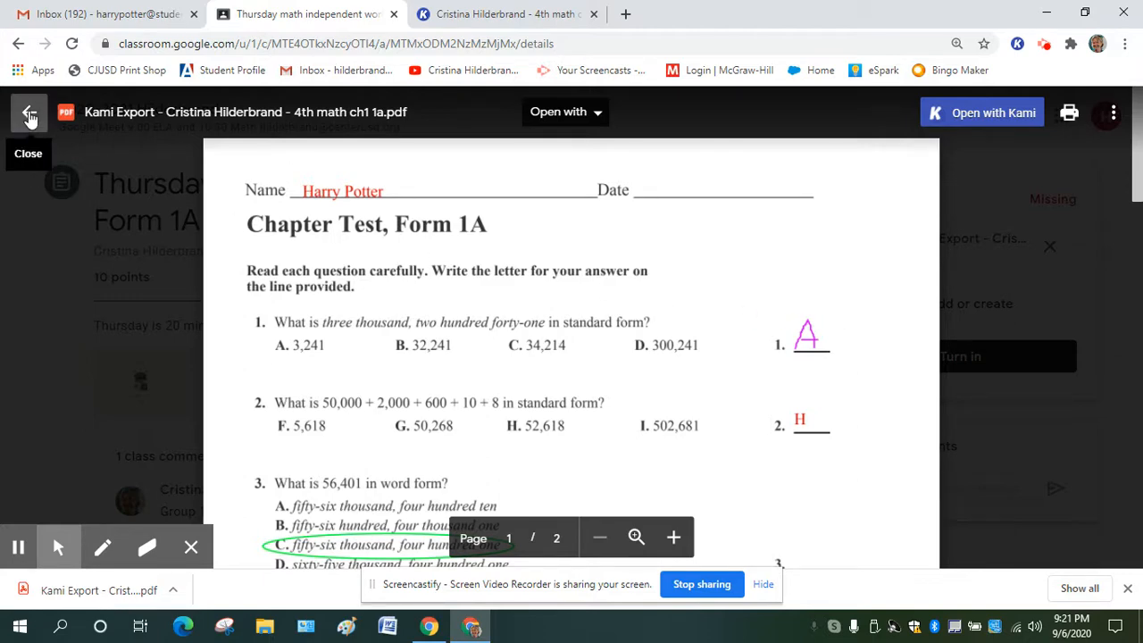
# Step: Close the Kami PDF preview to return to the assignment page
pyautogui.click(29, 110)
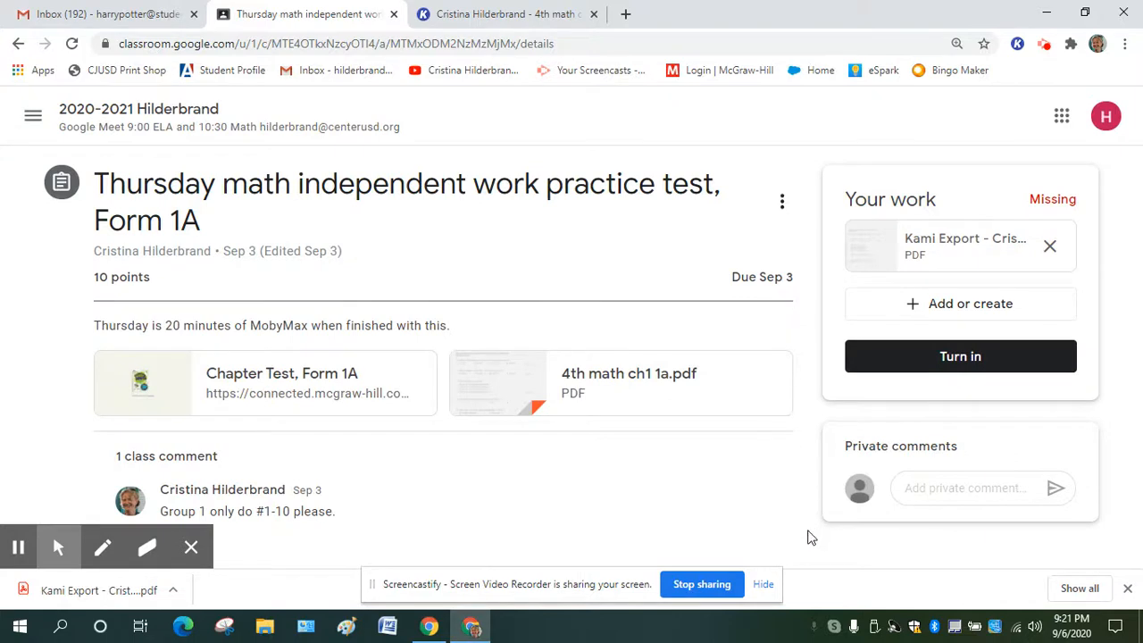
pyautogui.moveTo(760, 534)
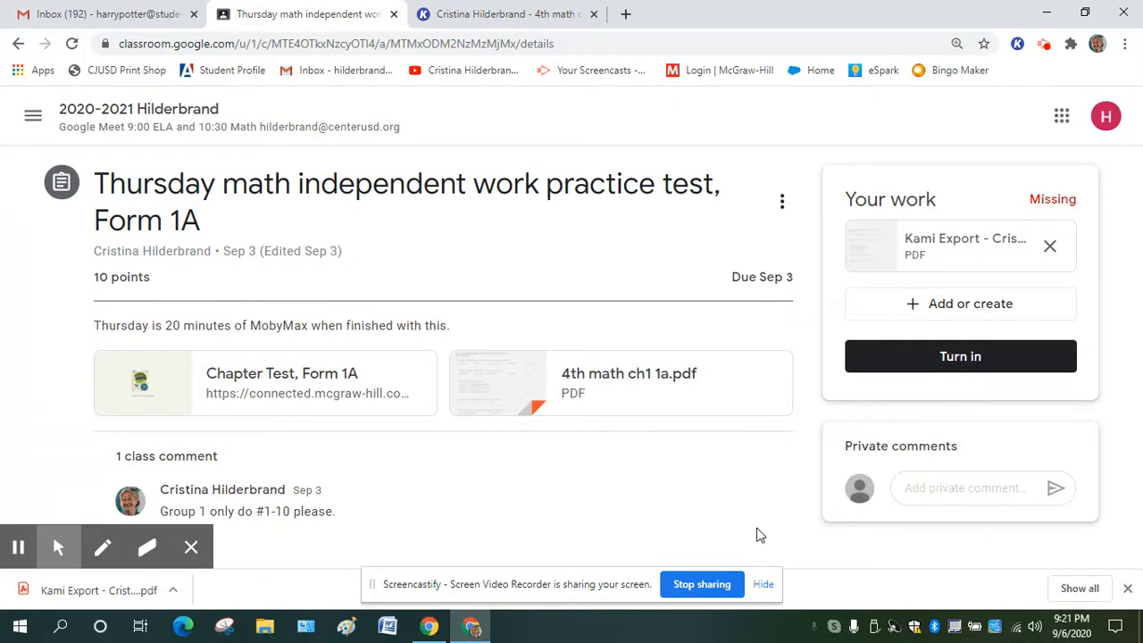
pyautogui.moveTo(1009, 169)
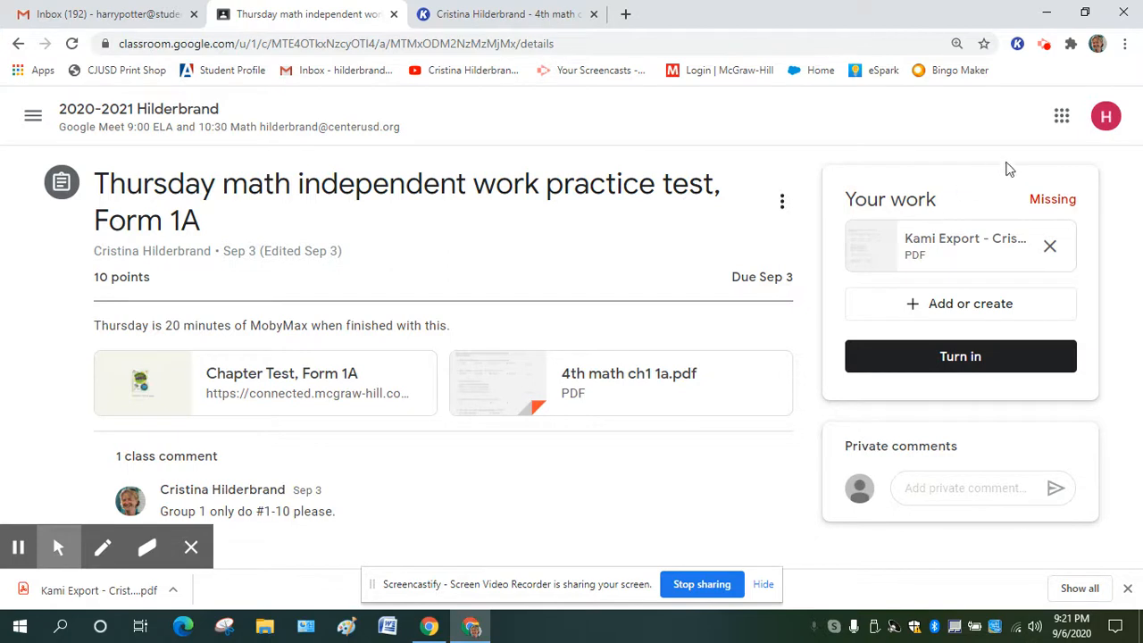
pyautogui.moveTo(995, 245)
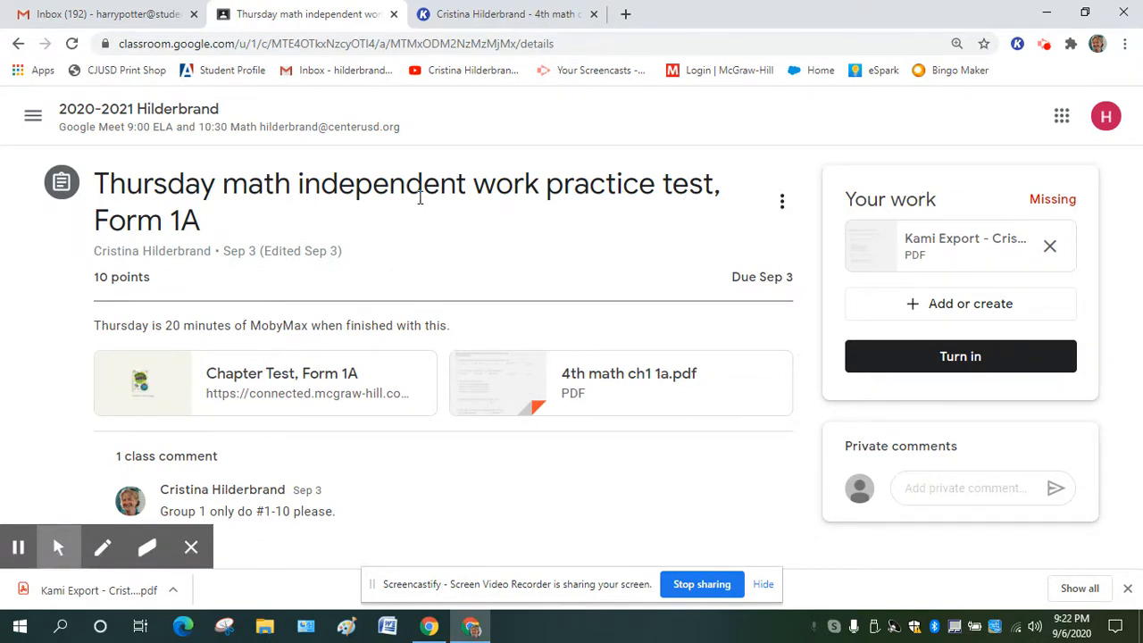
pyautogui.moveTo(500, 218)
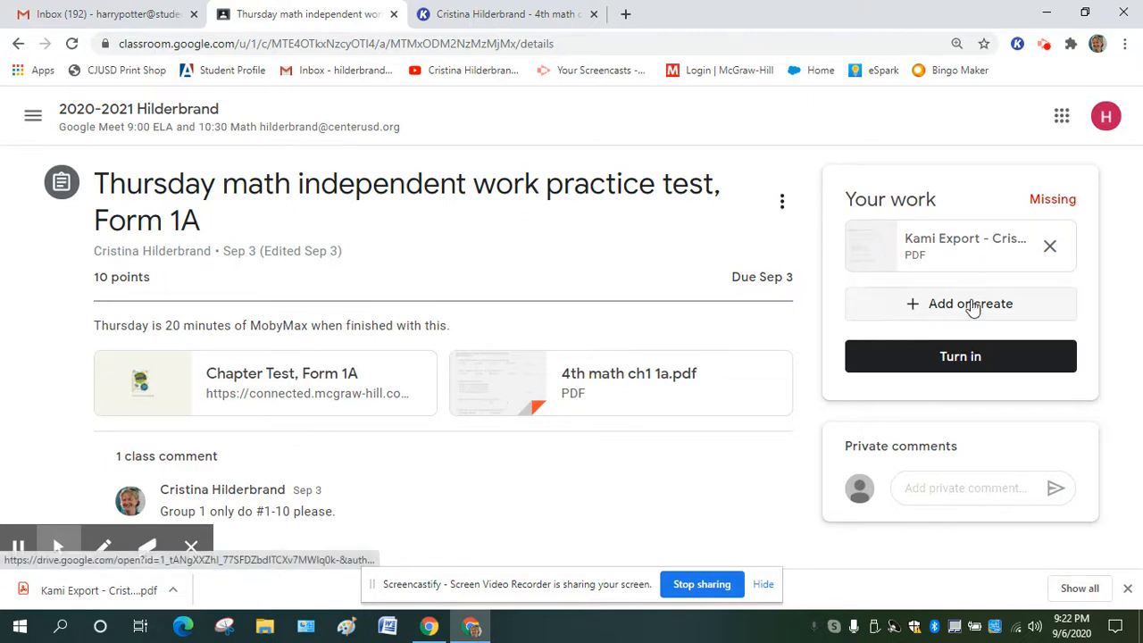
# Step: Reopen the file upload chooser on Downloads, then cancel without picking a file
pyautogui.click(970, 303)
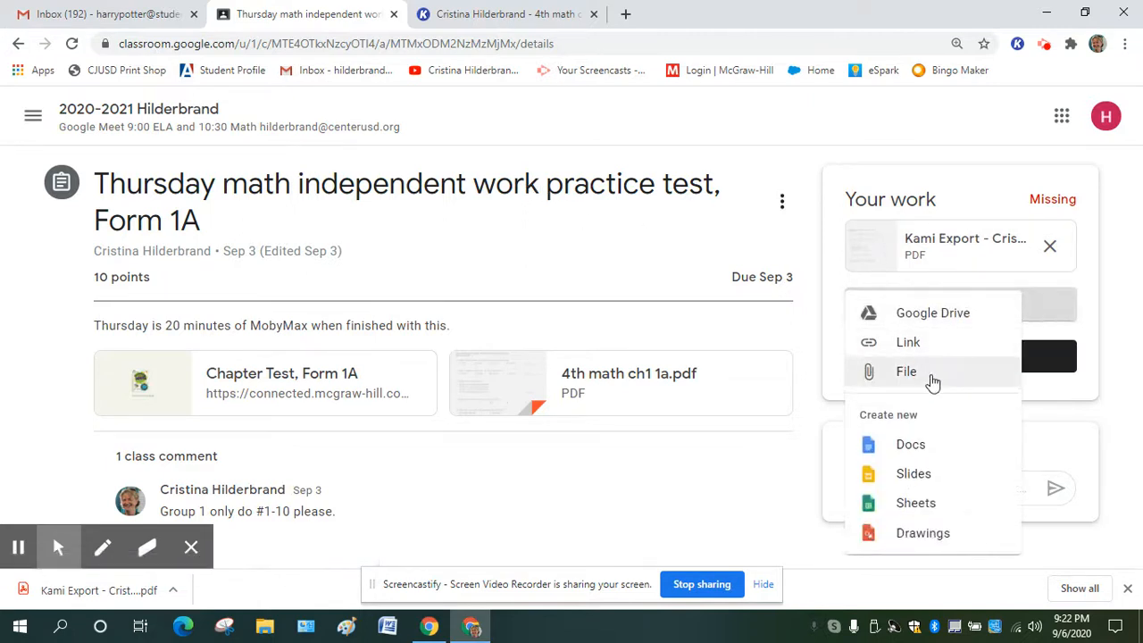
pyautogui.click(908, 370)
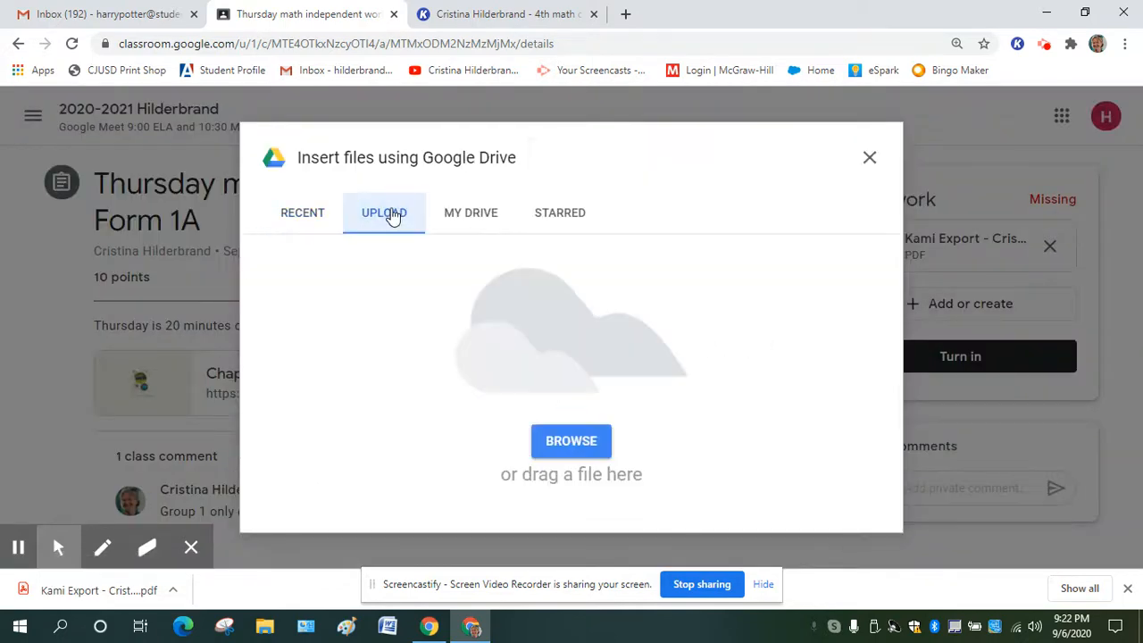
pyautogui.click(572, 439)
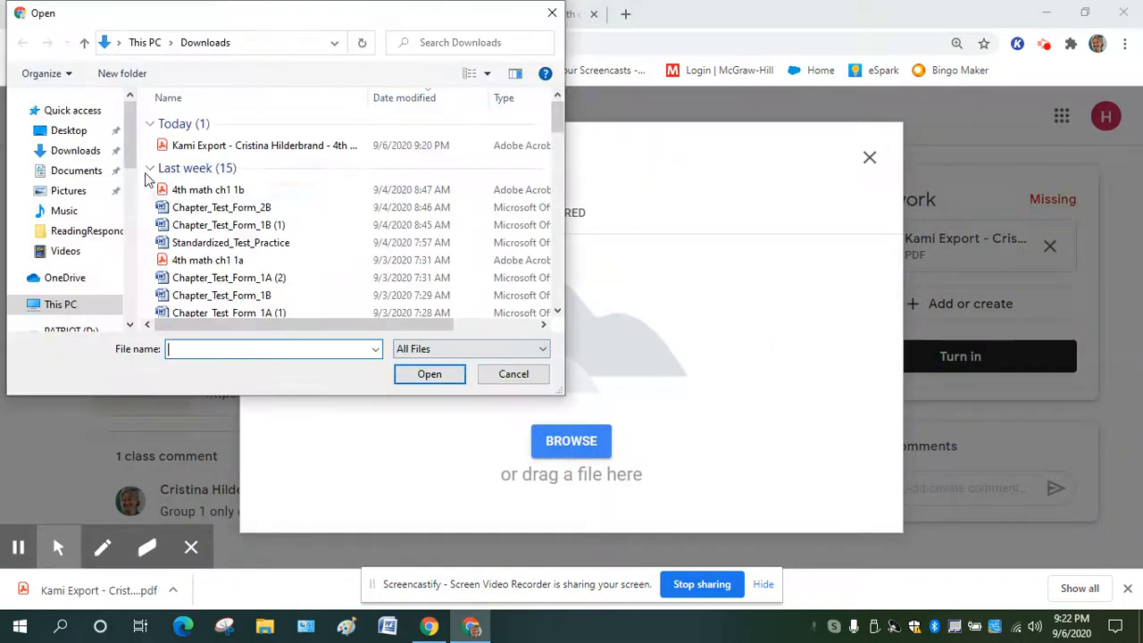
pyautogui.click(75, 150)
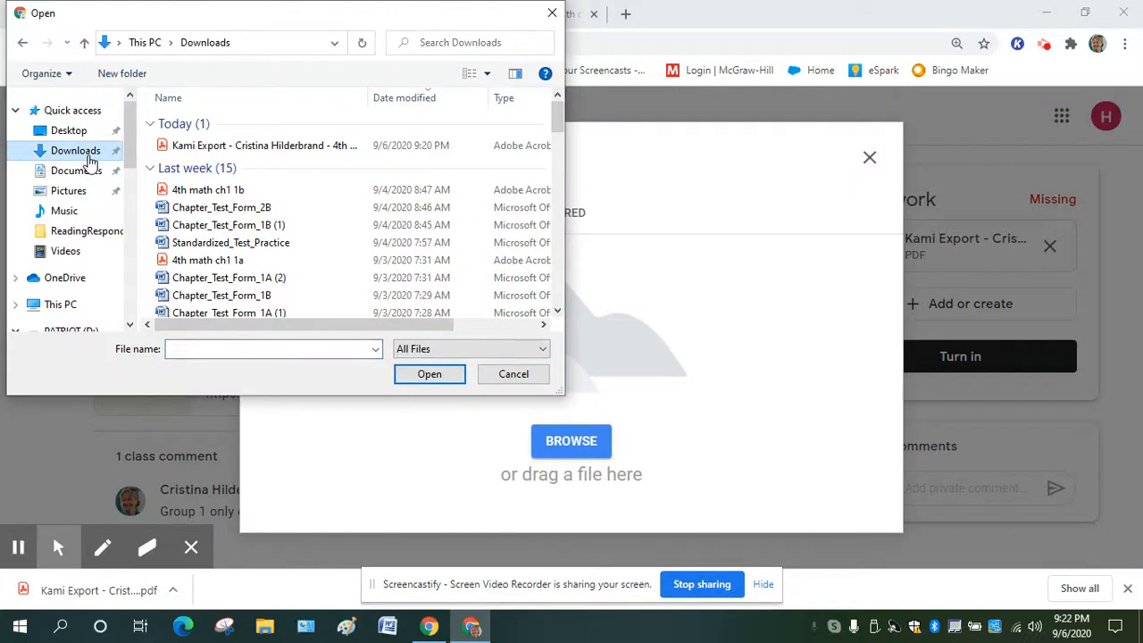
pyautogui.click(515, 374)
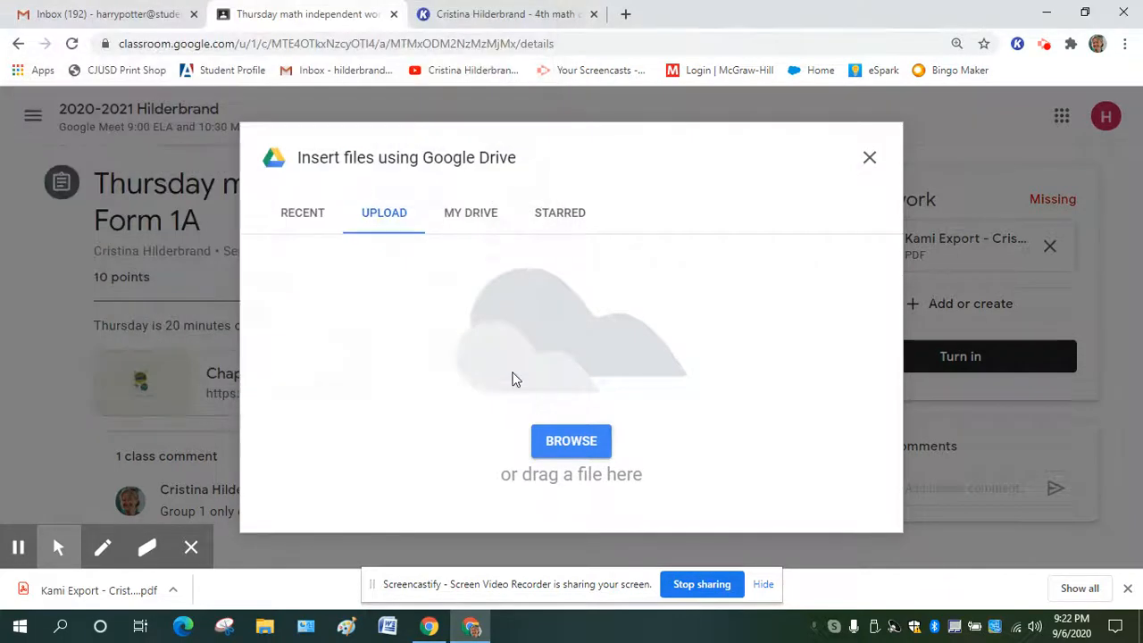
pyautogui.moveTo(18, 547)
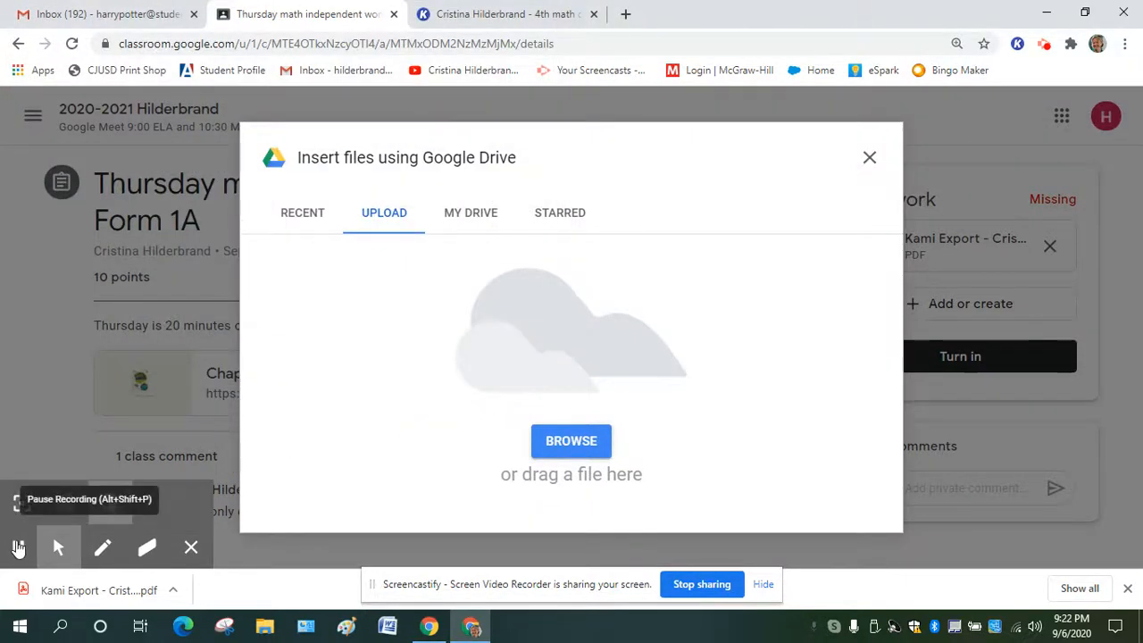